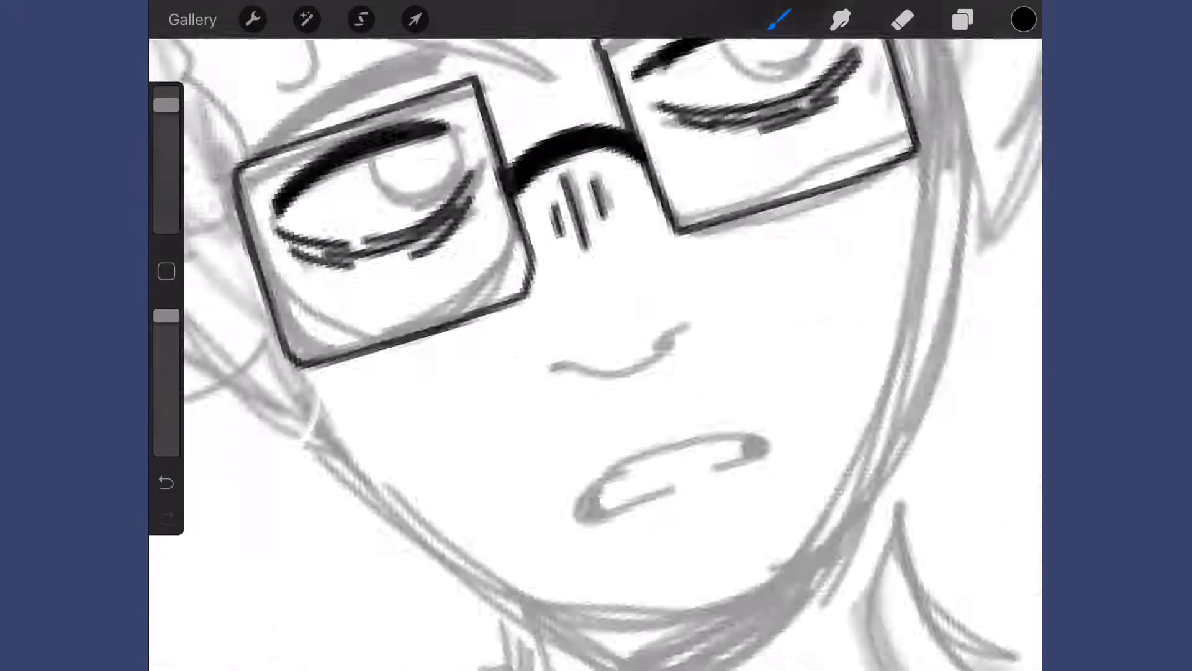
# Step: Ink black line art over the face, glasses, closed eyes, nose and curly hair
pyautogui.click(962, 19)
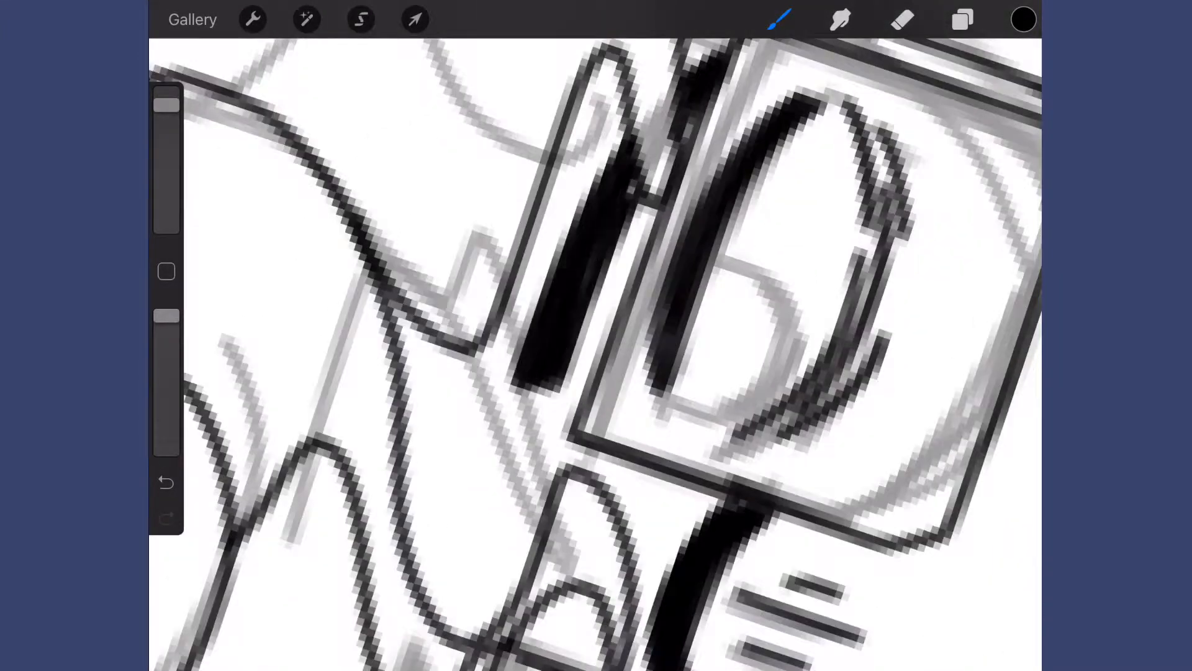
pyautogui.click(962, 20)
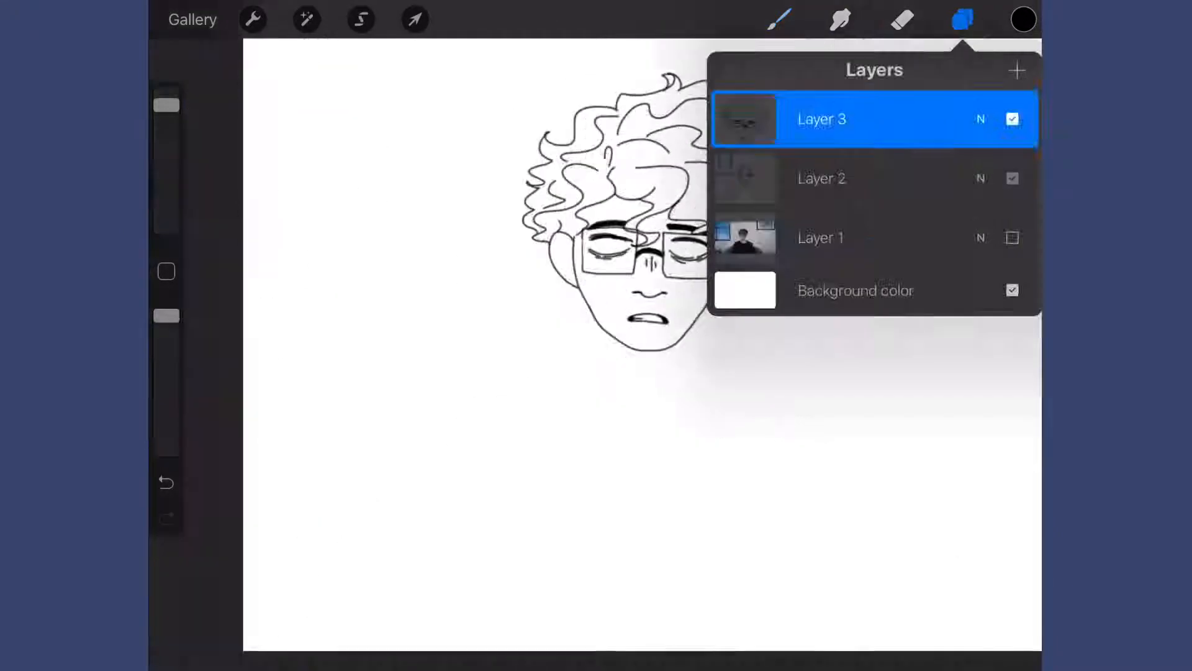
# Step: Ink the neck, baggy sweater and armchair outlines on a fresh layer
pyautogui.click(961, 19)
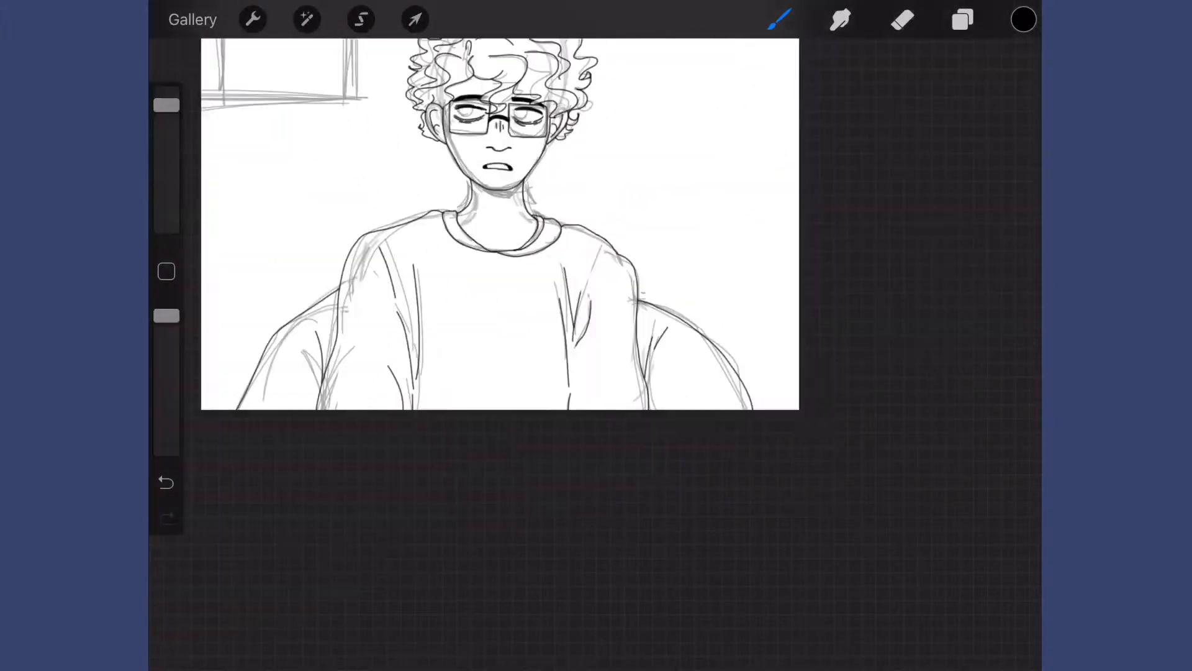
pyautogui.click(962, 19)
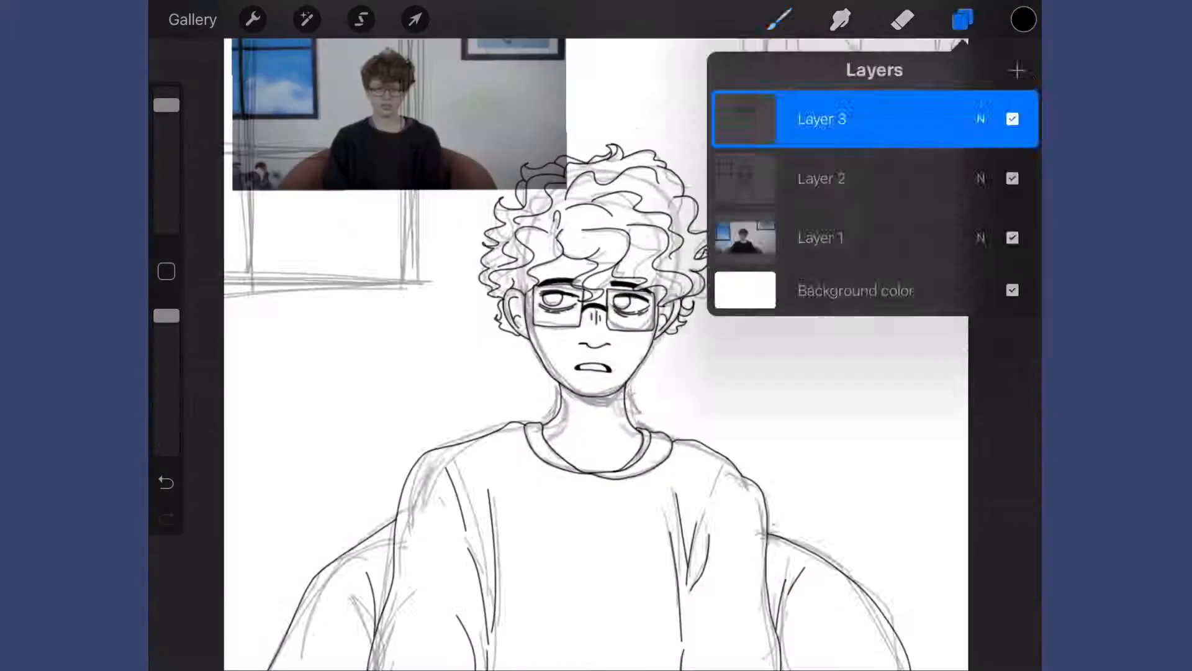
pyautogui.click(1017, 69)
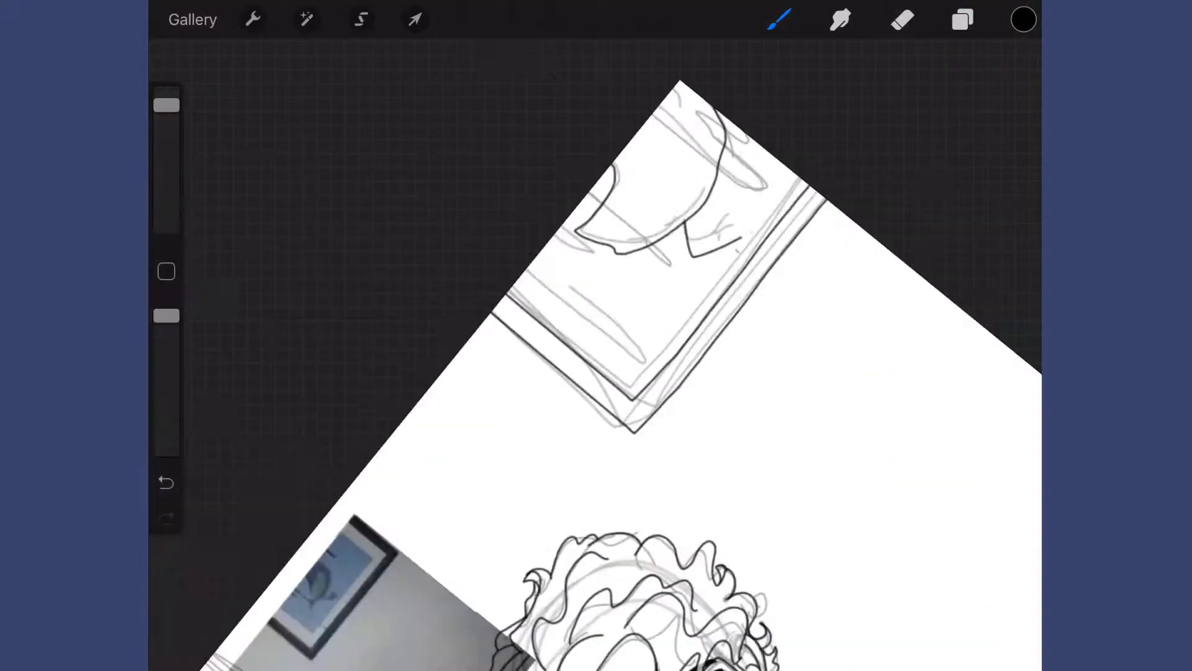
# Step: Ink the window frame and panes, straighten a bar, and fill the hair brown
pyautogui.click(903, 19)
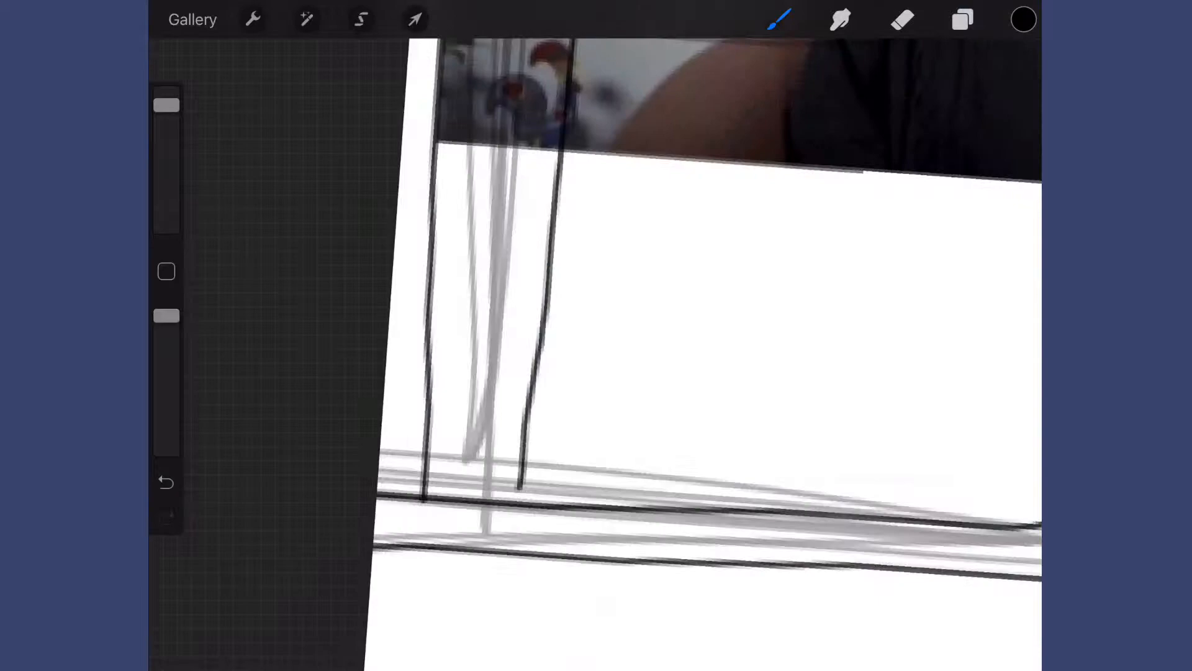
pyautogui.click(414, 18)
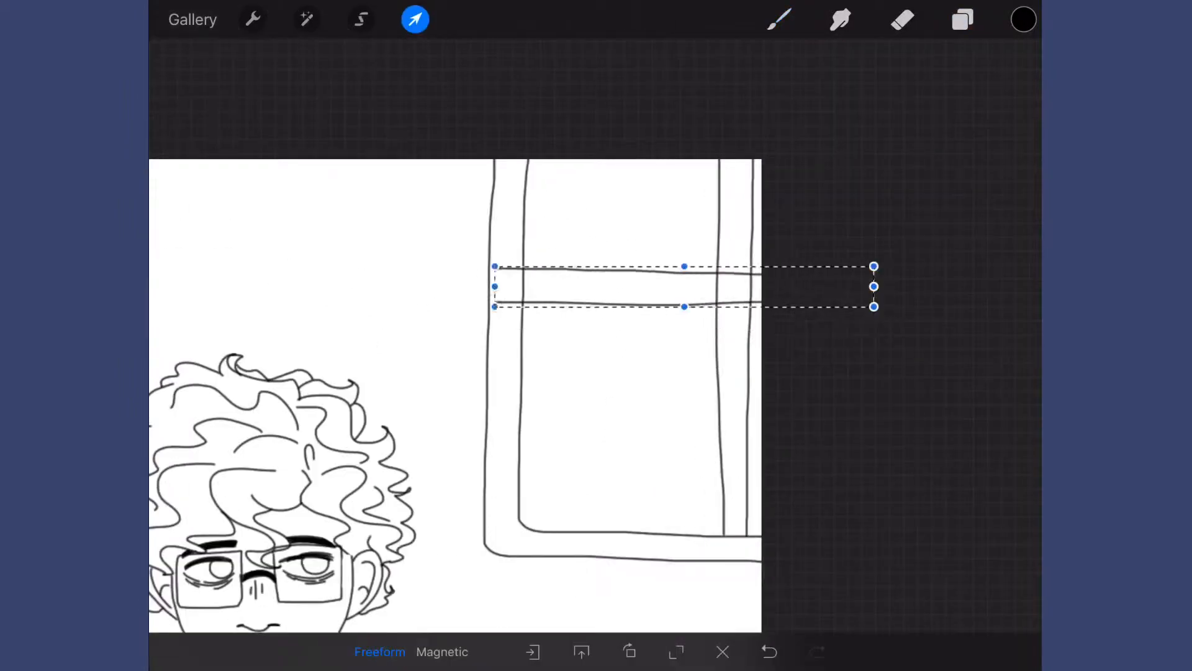
pyautogui.click(961, 19)
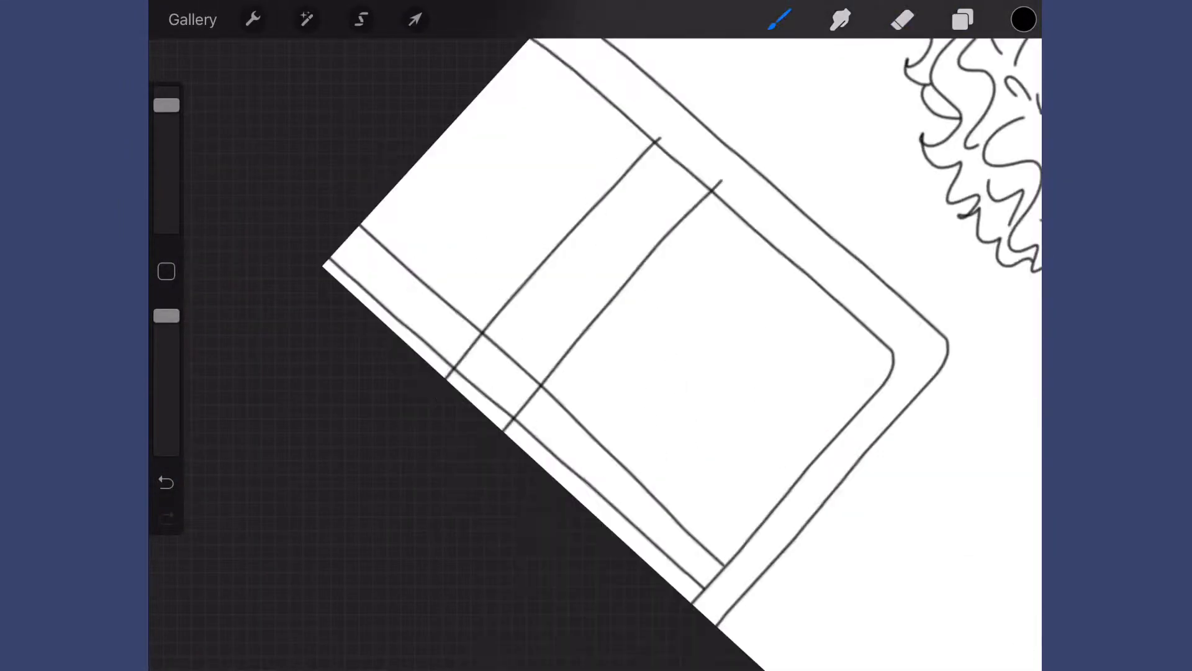
pyautogui.click(962, 20)
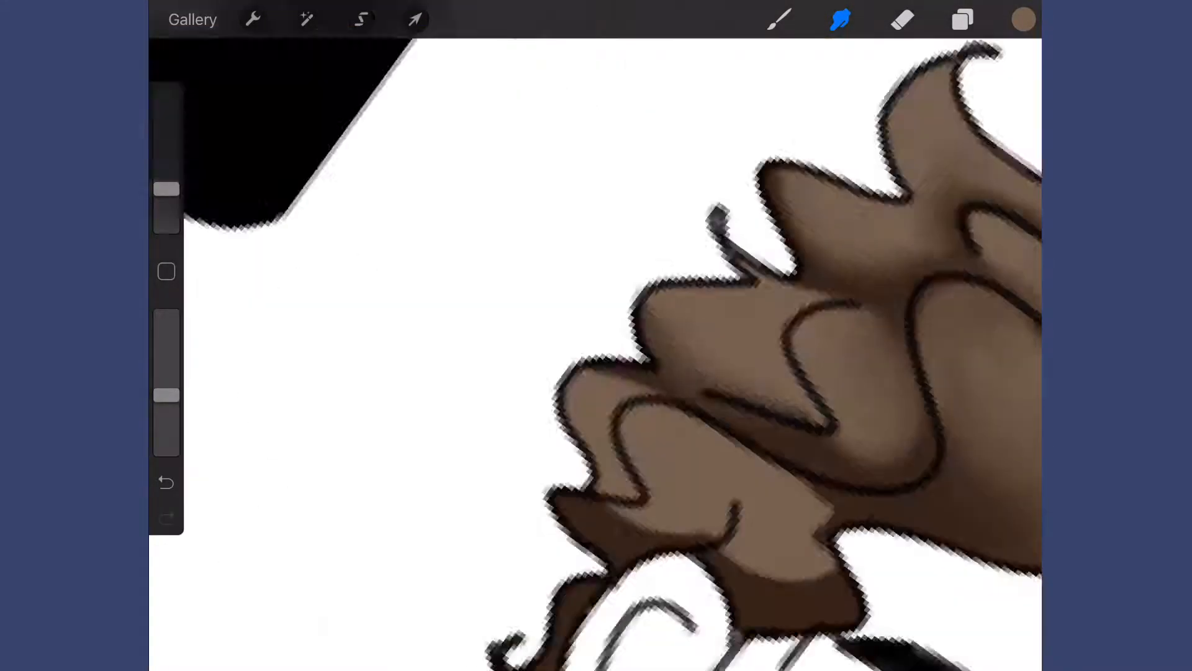
# Step: Blend darker brown shading into the curls and fill the window frame solid black
pyautogui.click(307, 18)
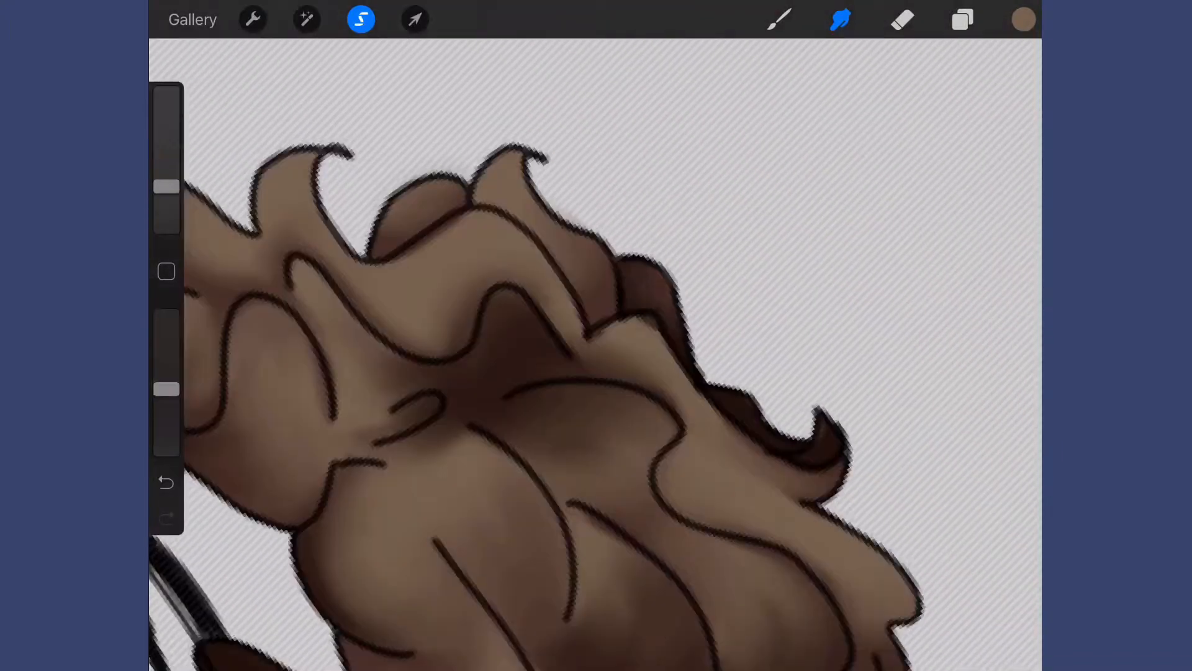
pyautogui.click(961, 18)
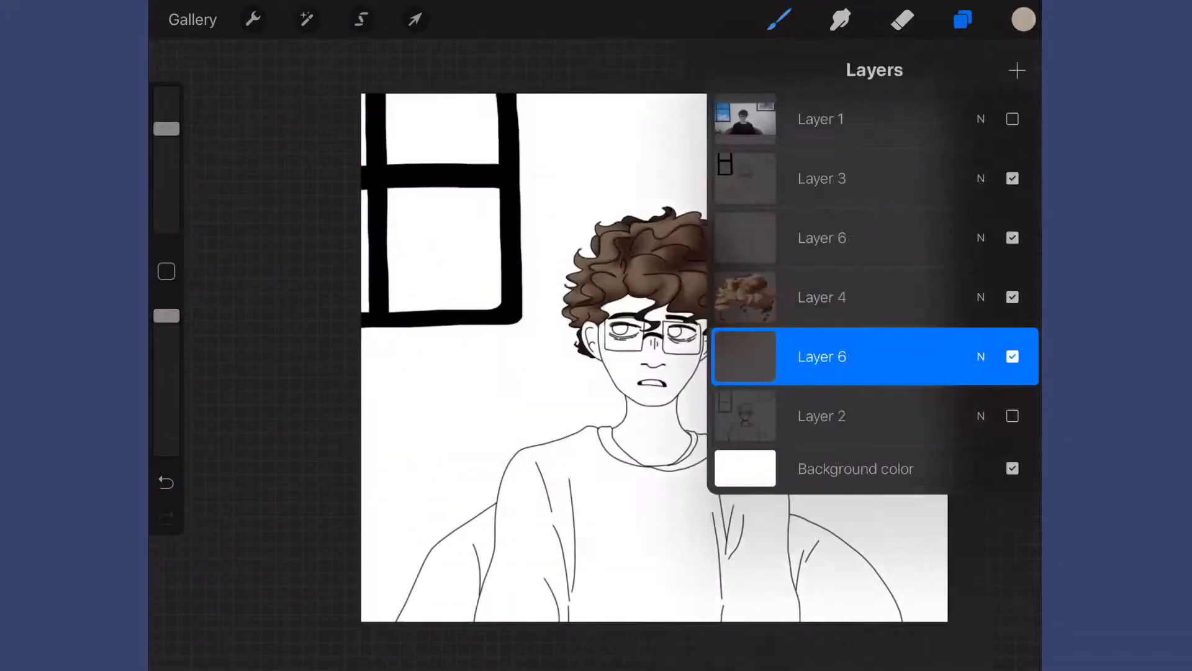
# Step: Paint pale beige skin, then dark irises with white highlights behind the glasses
pyautogui.click(192, 18)
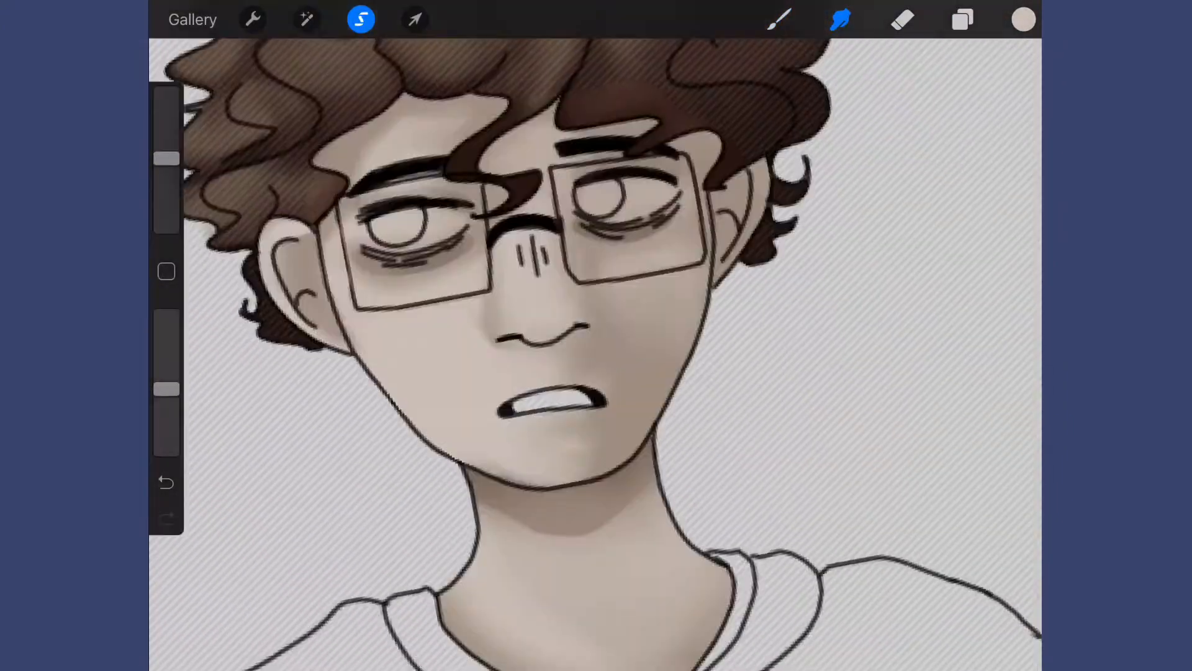
pyautogui.click(307, 18)
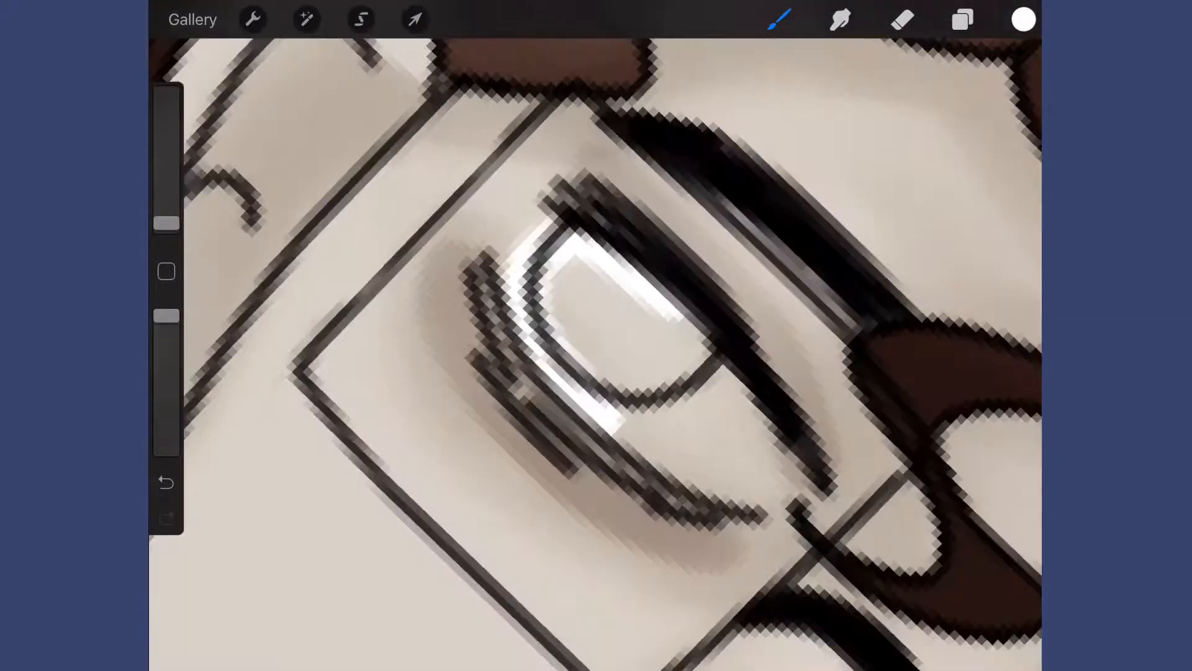
pyautogui.click(361, 18)
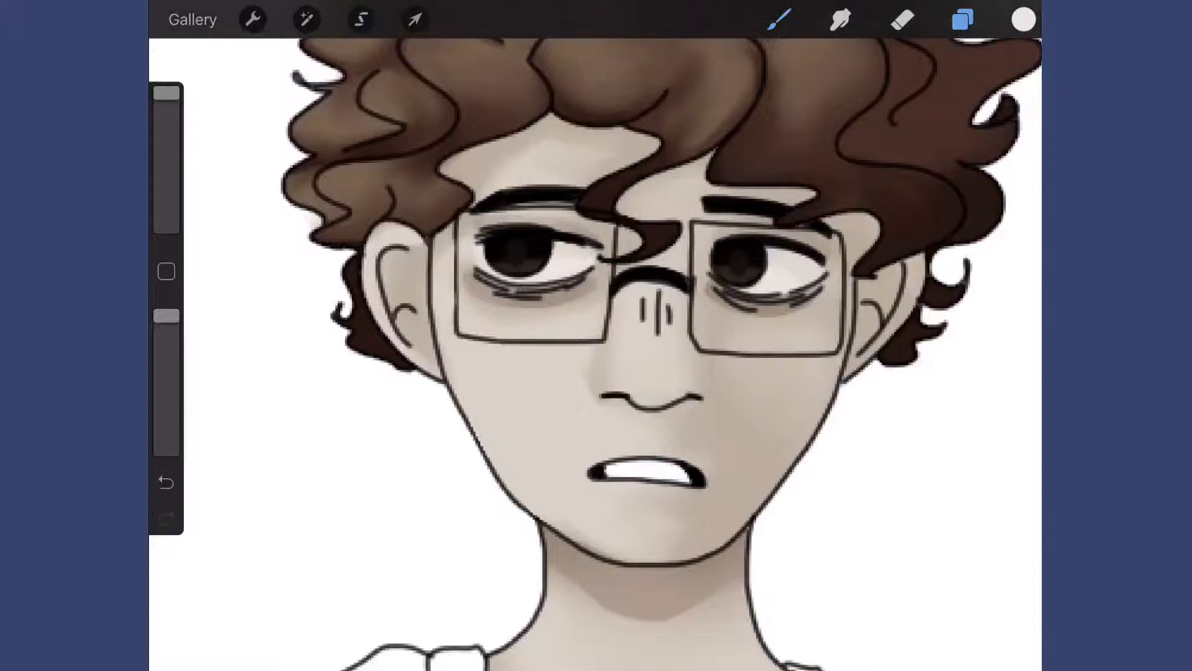
pyautogui.click(962, 20)
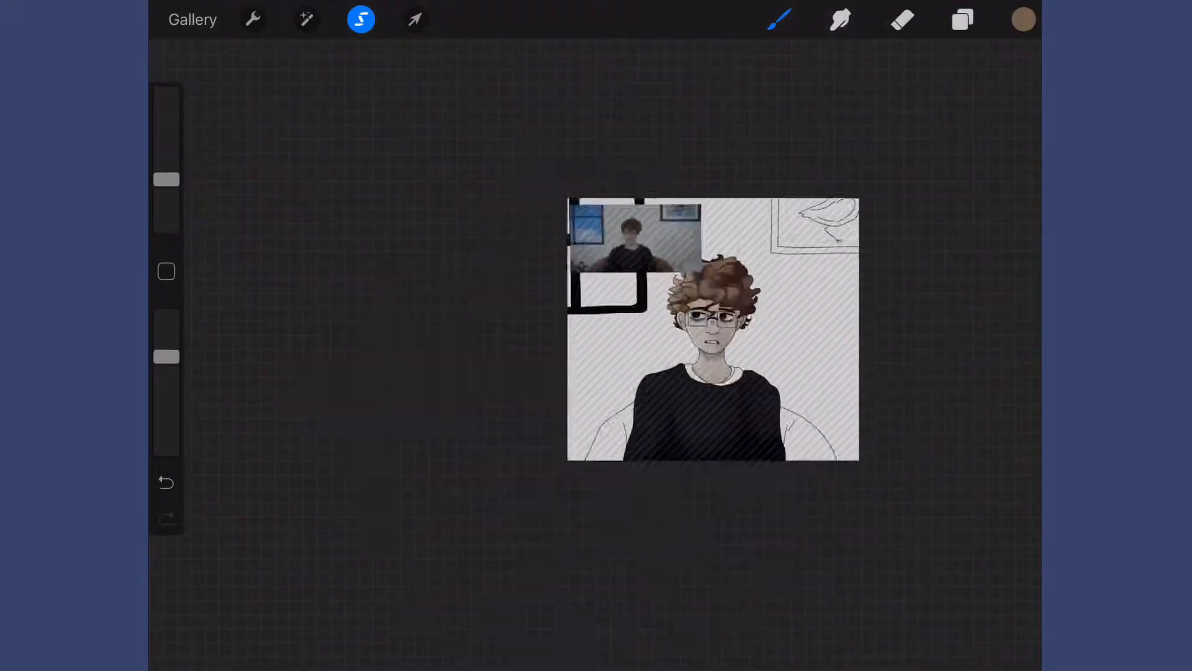
# Step: Fill the sweater black and start a Hue, Saturation, Brightness adjustment
pyautogui.click(307, 19)
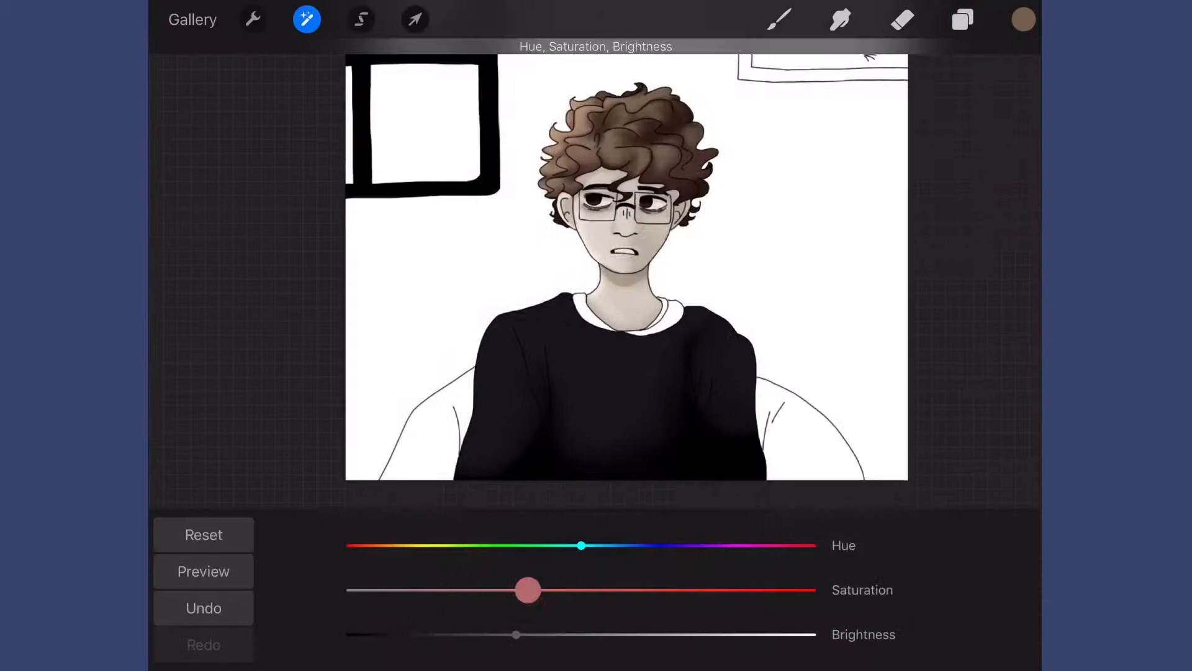
# Step: Blend dark navy highlights and fold lines into the sweater with a blue inner collar
pyautogui.click(360, 19)
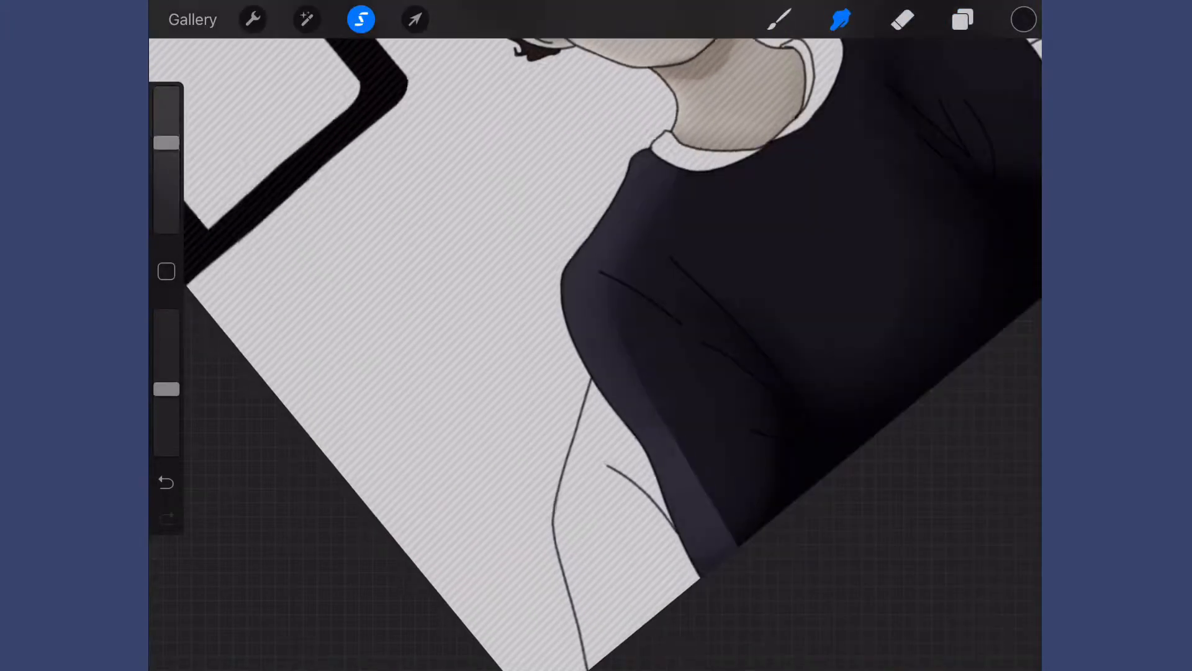
pyautogui.click(962, 19)
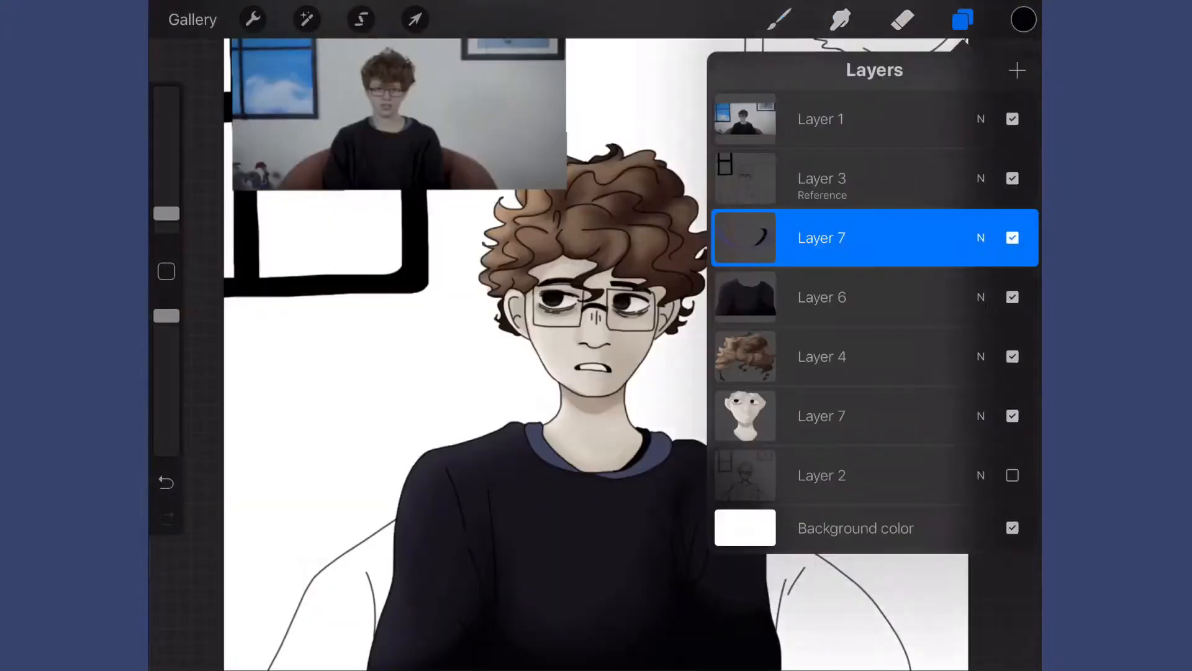
# Step: Fill Layer 8 with soft grey wall colour and a lighter glow around the boy
pyautogui.click(360, 18)
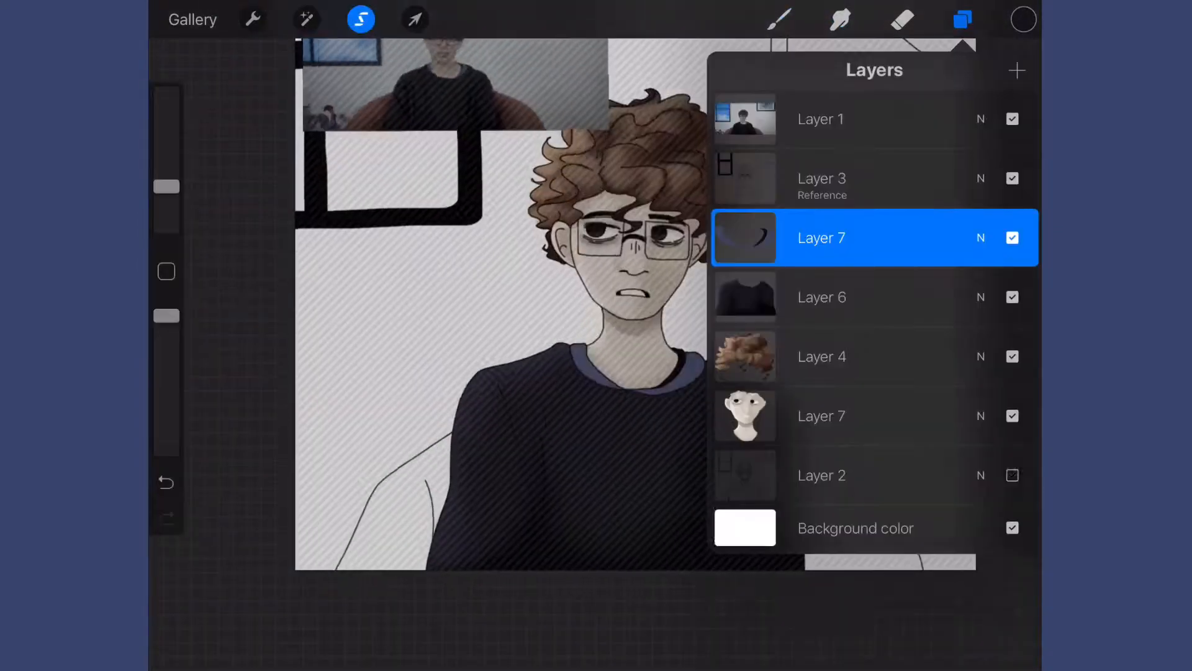
pyautogui.click(1017, 70)
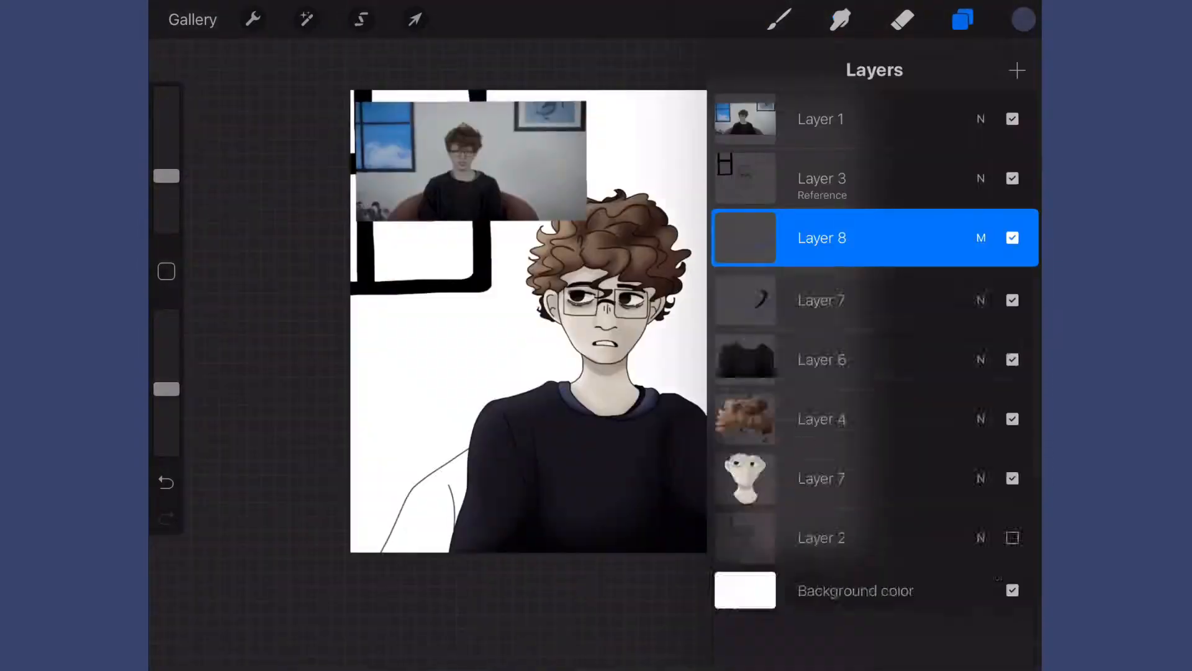
pyautogui.click(963, 19)
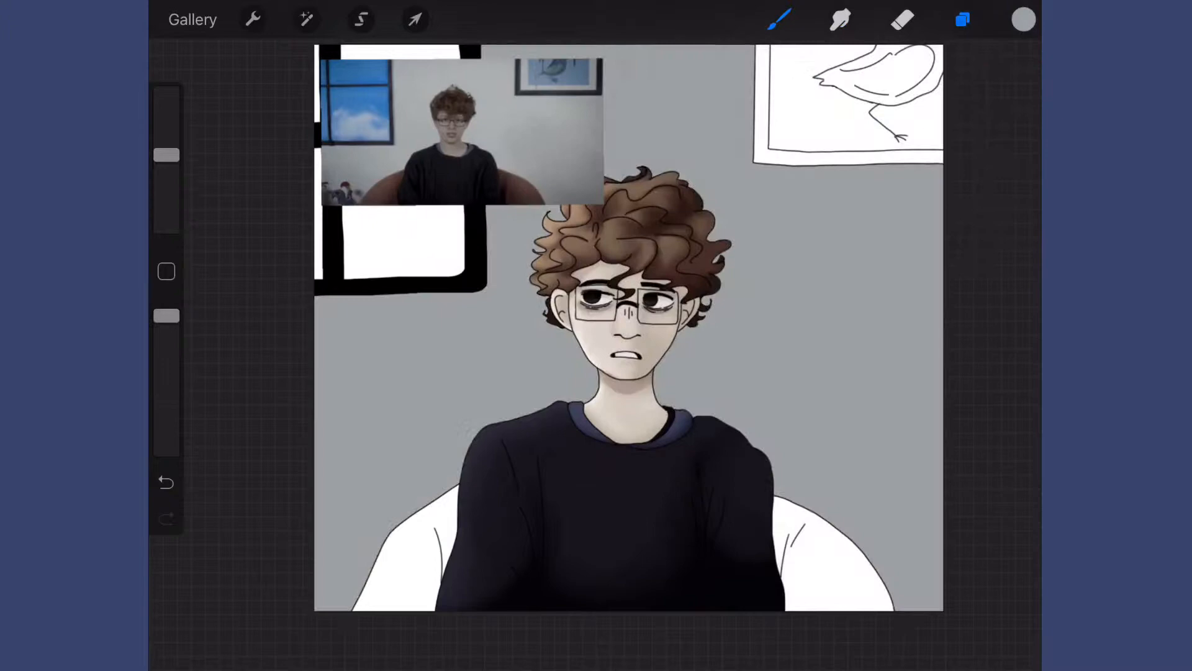
pyautogui.click(360, 19)
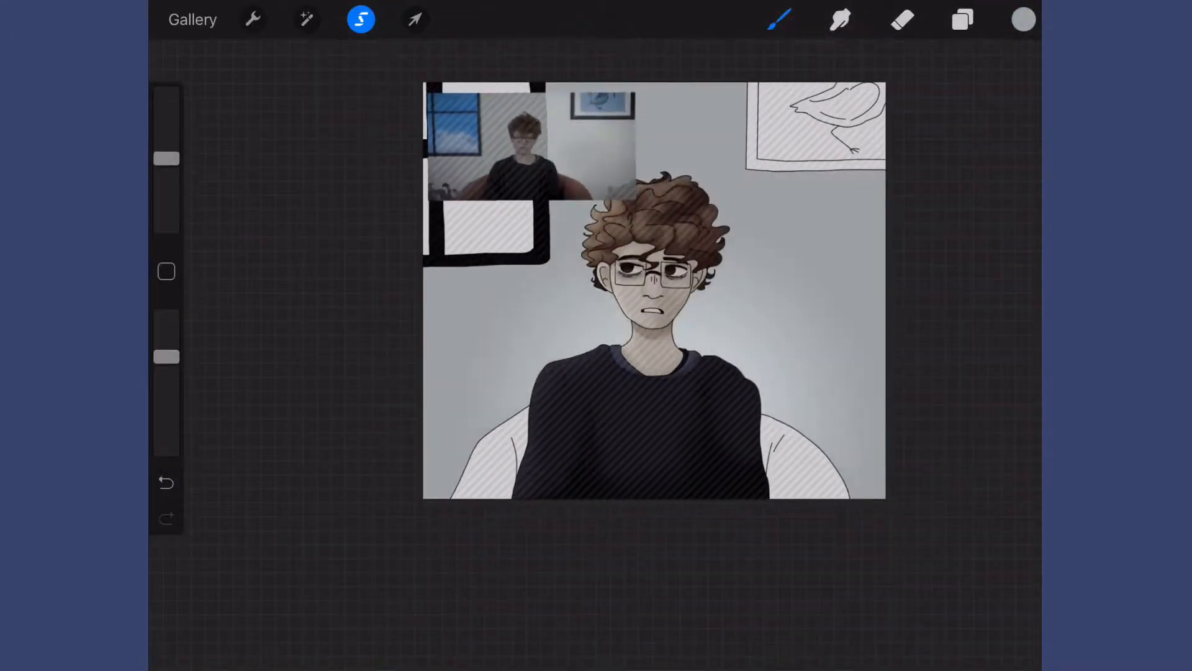
pyautogui.click(962, 18)
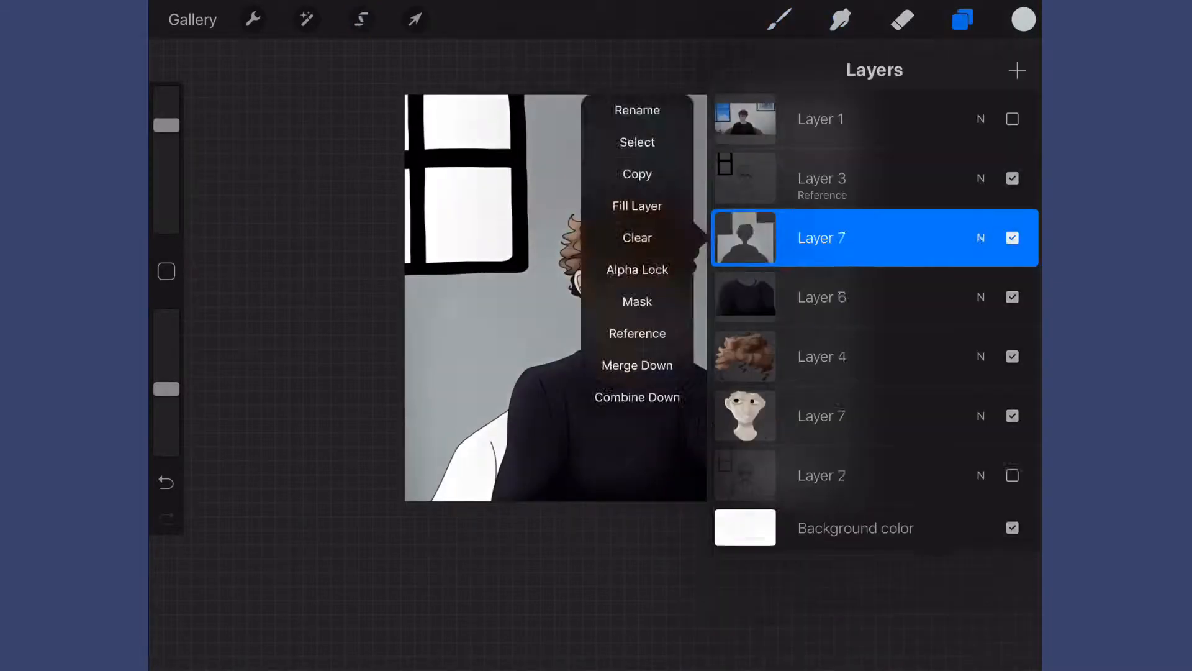
# Step: Fill the armchair dark brown with fold lines and select the right wall section
pyautogui.click(980, 238)
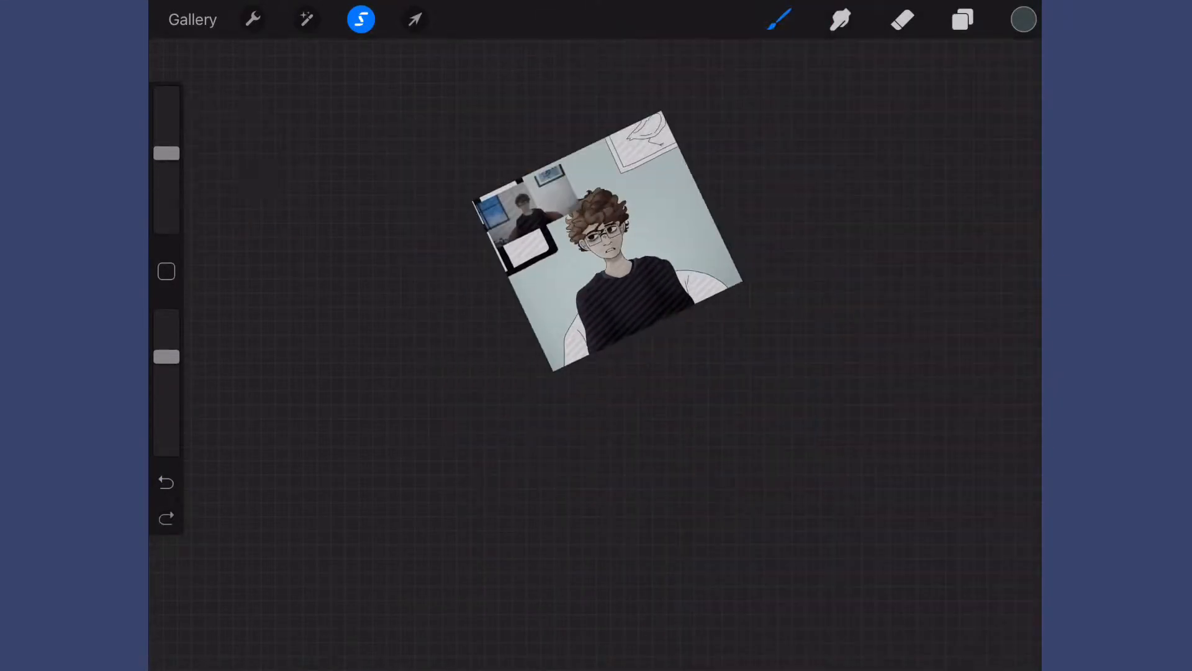
pyautogui.click(961, 18)
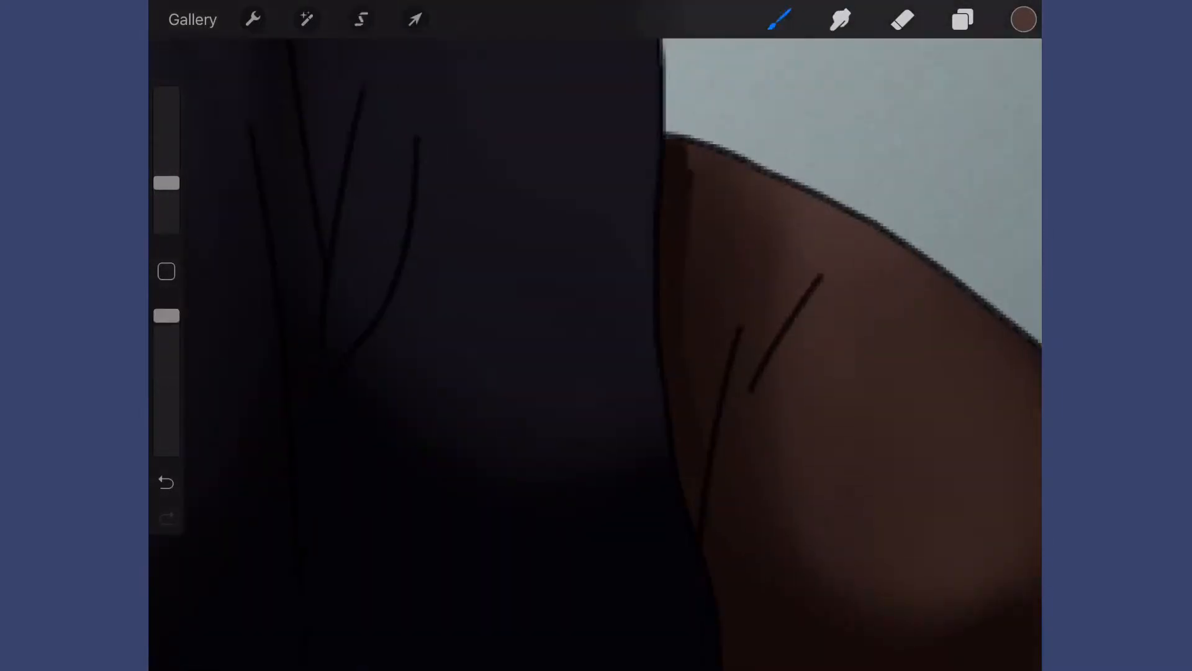
pyautogui.click(360, 19)
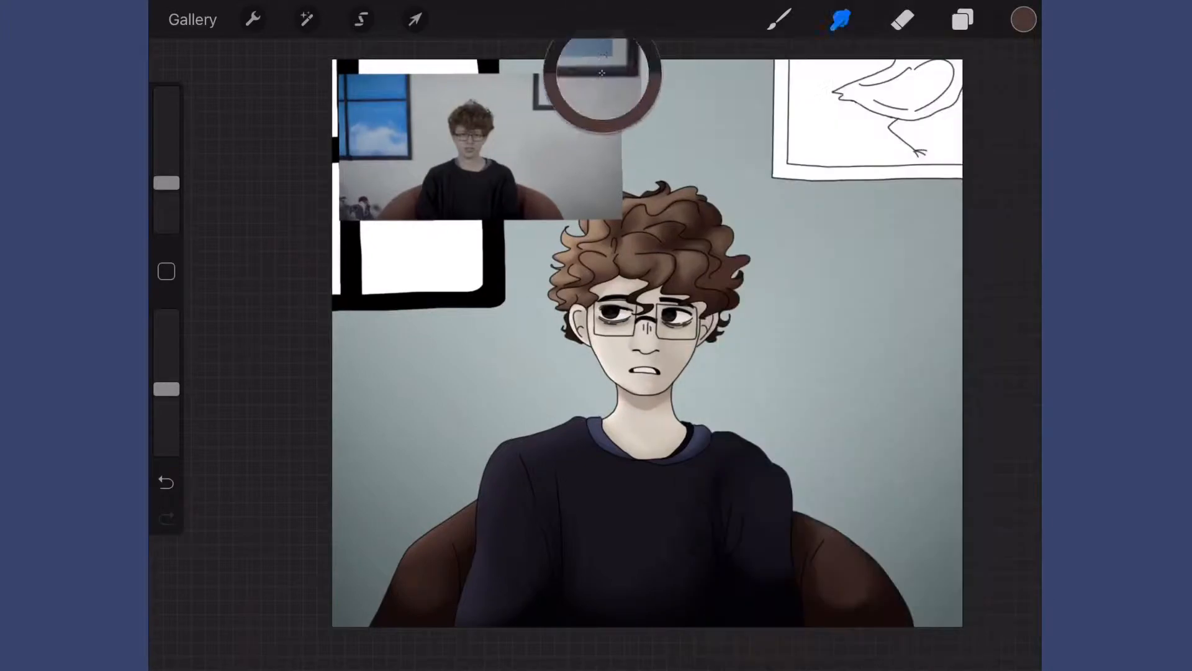
pyautogui.click(415, 18)
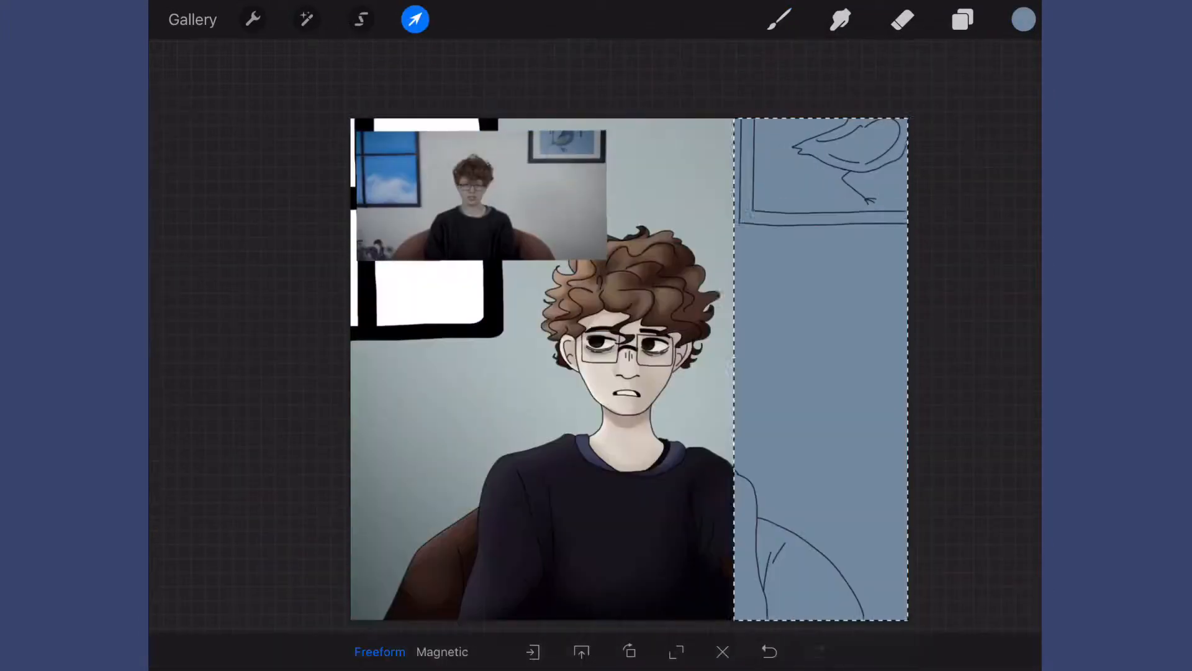
# Step: Draw the framed bird picture on the right wall across new layers
pyautogui.click(961, 19)
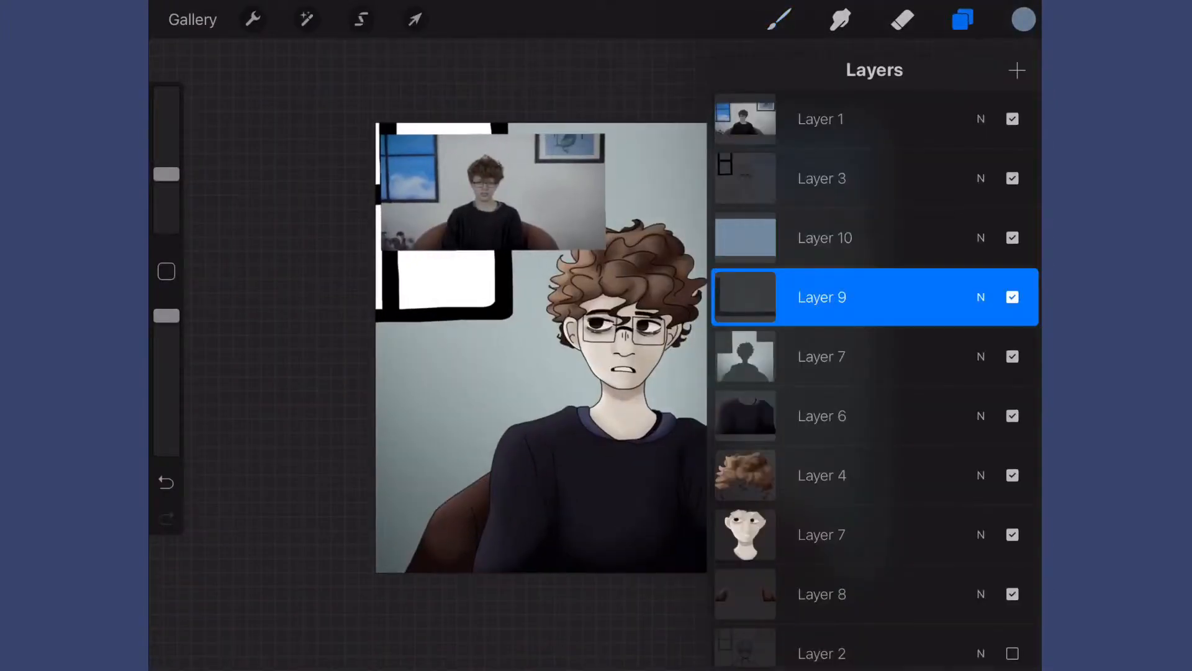
pyautogui.click(961, 18)
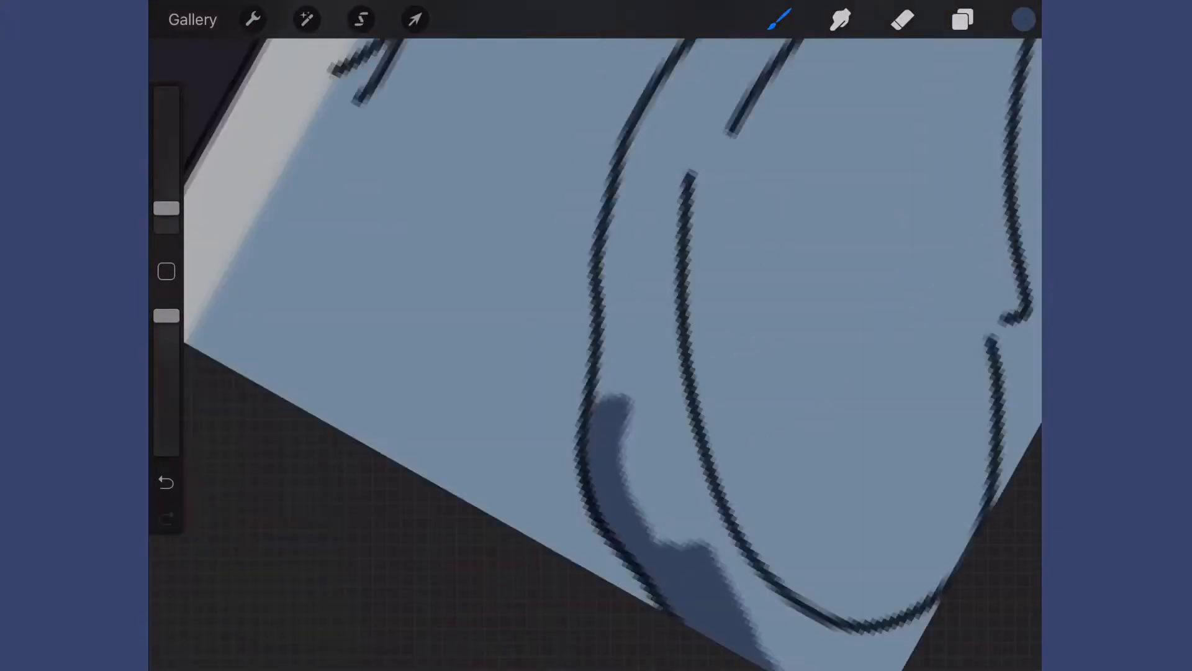
pyautogui.click(962, 19)
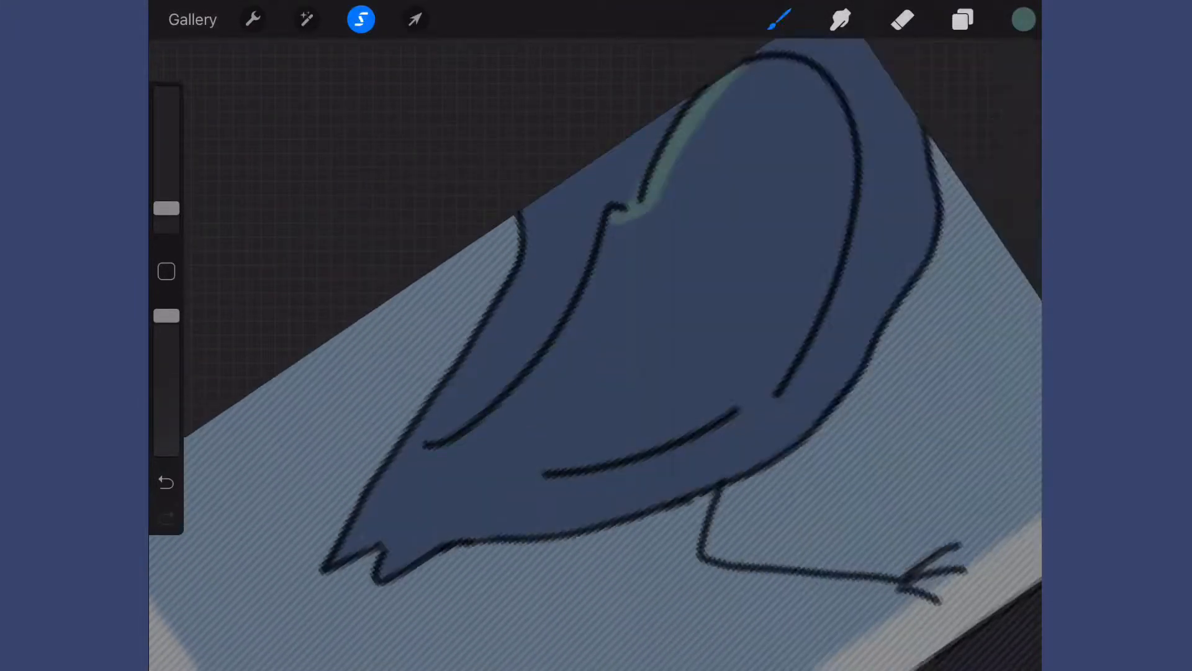
pyautogui.click(961, 20)
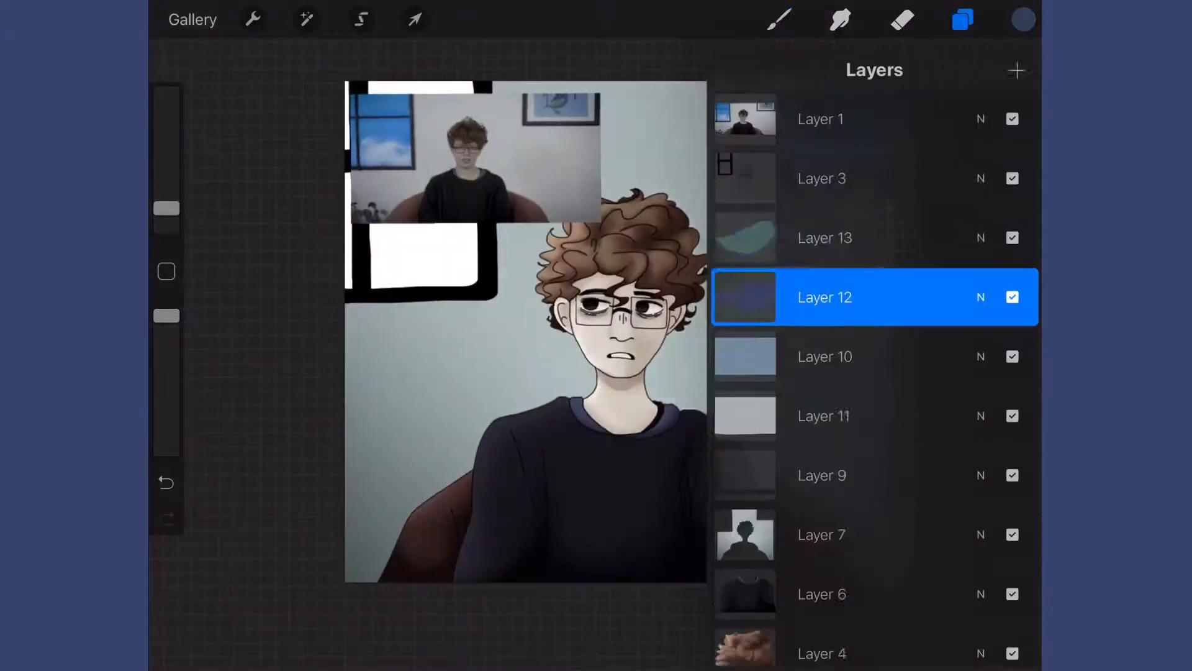
# Step: Colour the bird dark blue and teal and reorder the picture layers
pyautogui.click(824, 238)
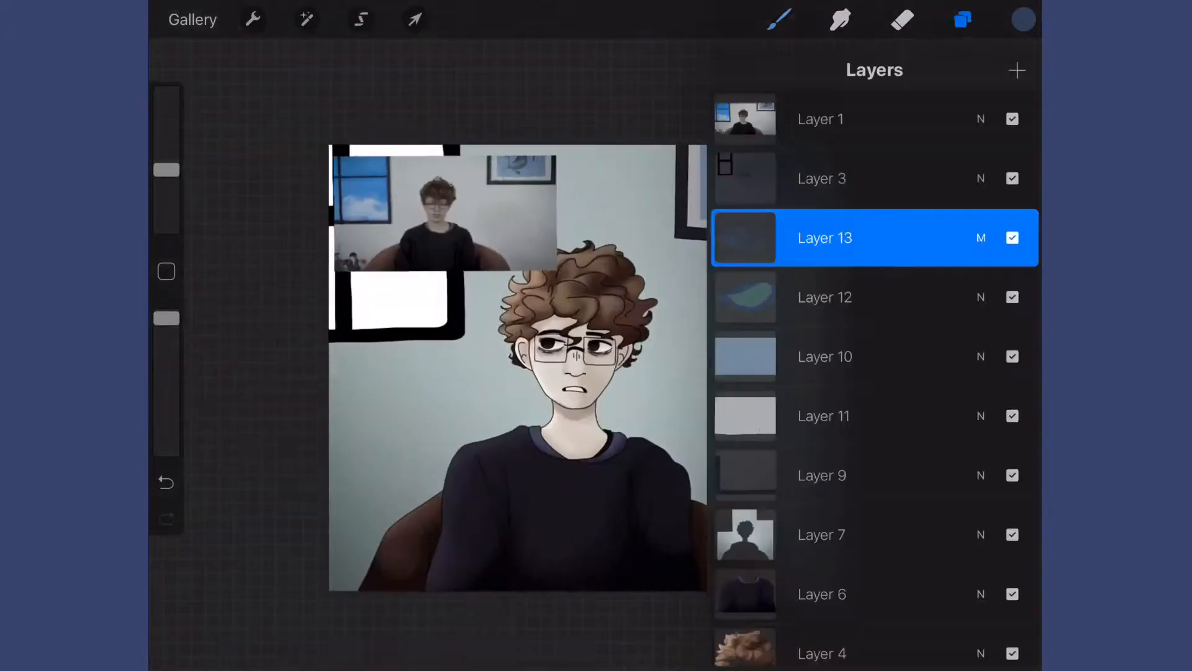
pyautogui.click(360, 19)
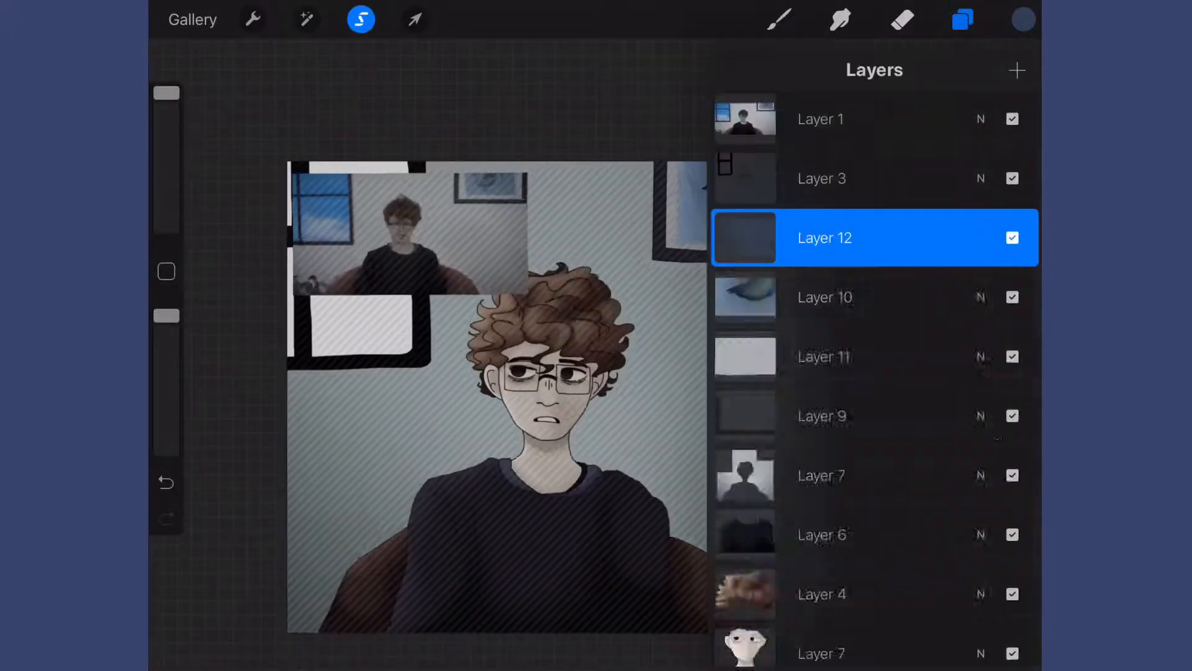
pyautogui.click(961, 18)
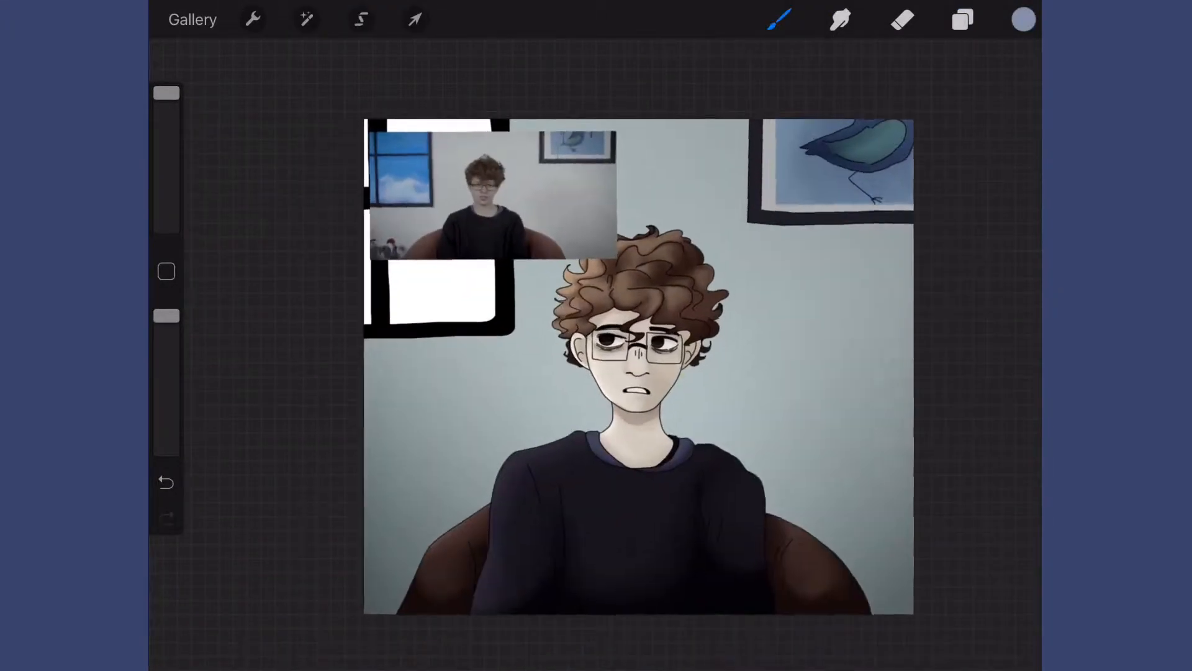
# Step: Add blue and red Multiply tint layers and a purple Overlay layer at 8% opacity over the portrait
pyautogui.click(360, 19)
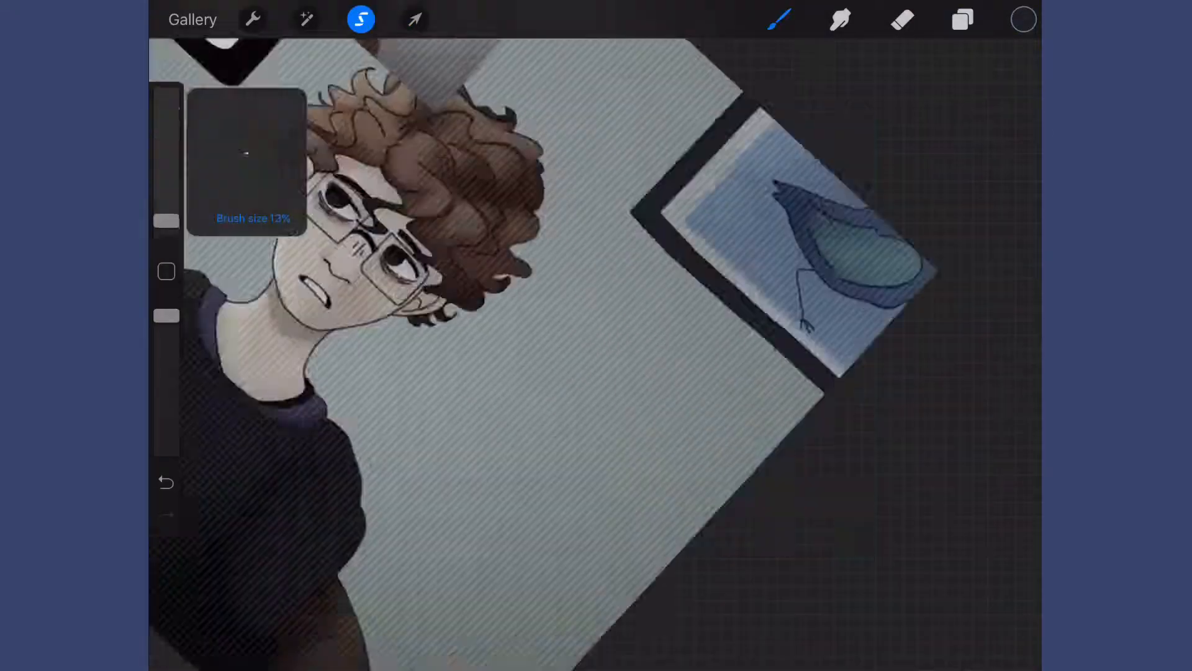
pyautogui.click(962, 19)
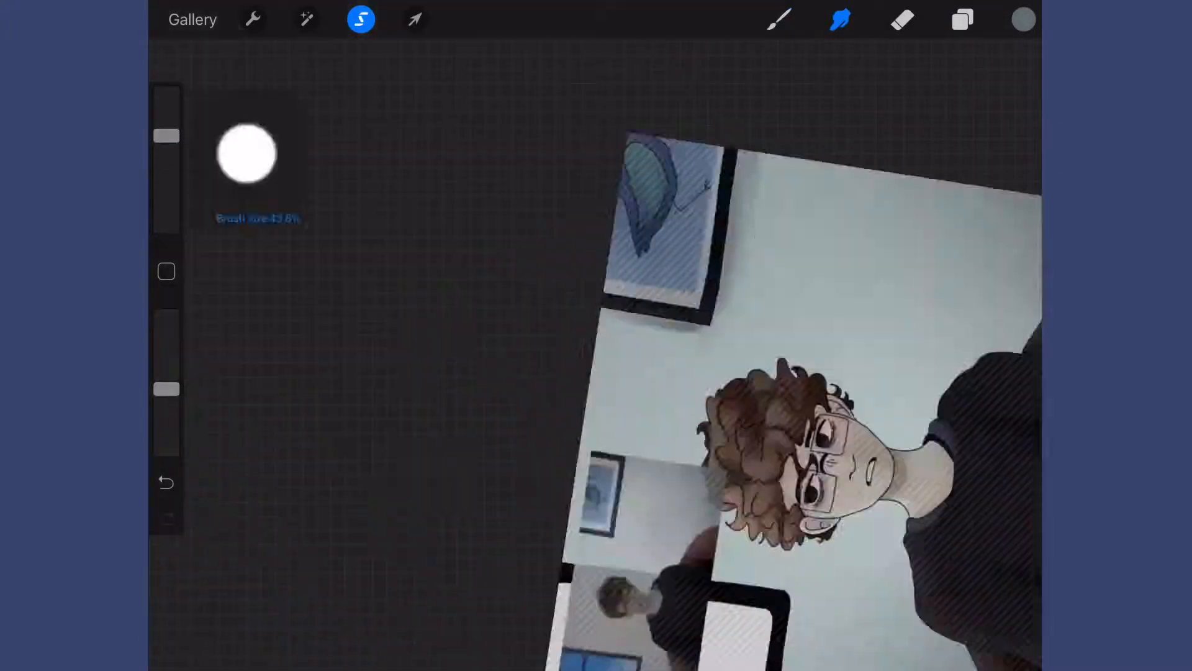
pyautogui.click(778, 20)
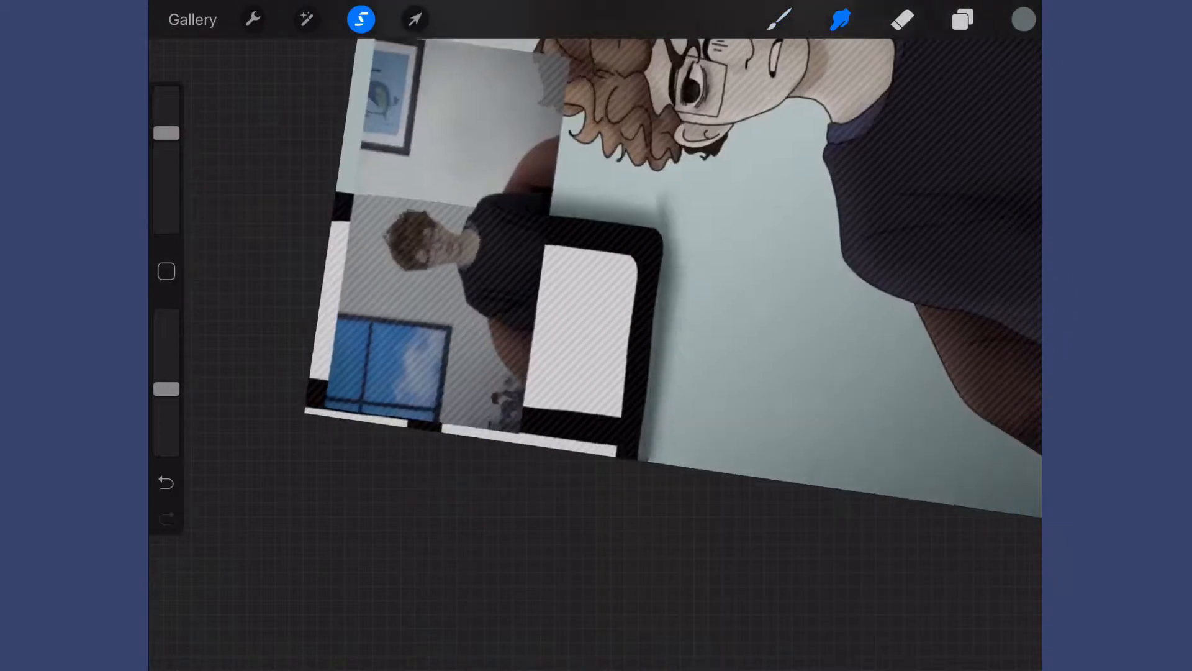
pyautogui.click(962, 20)
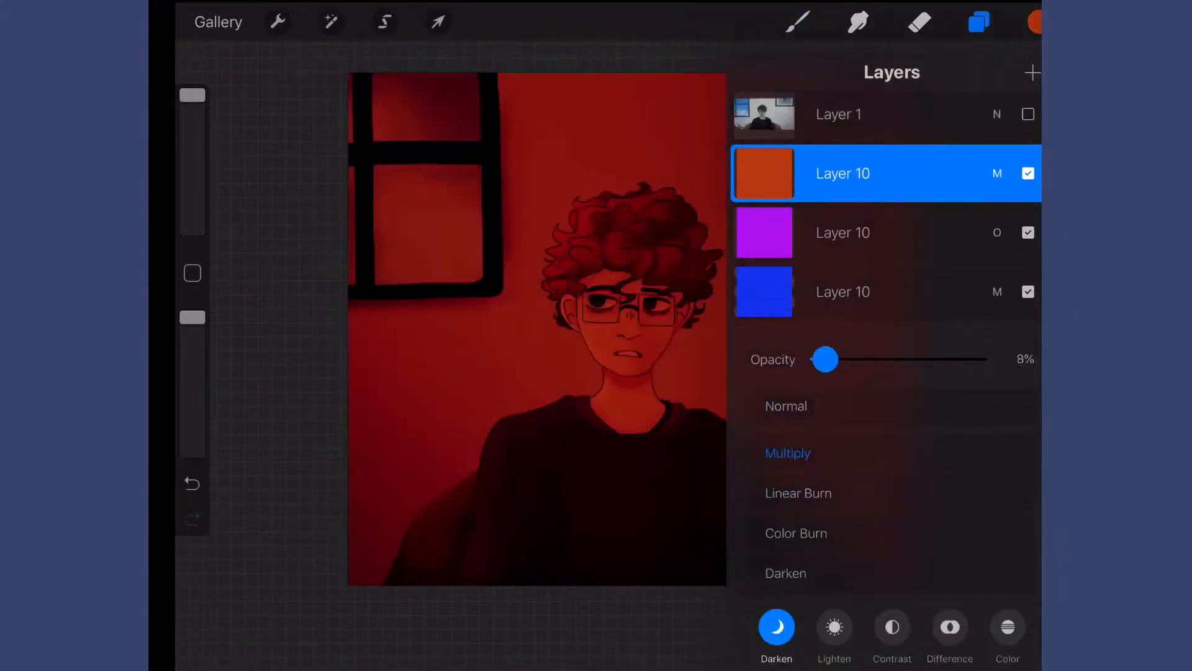
# Step: Apply a Noise adjustment, then airbrush a pale blue window light beam across the boy on a new layer
pyautogui.click(978, 21)
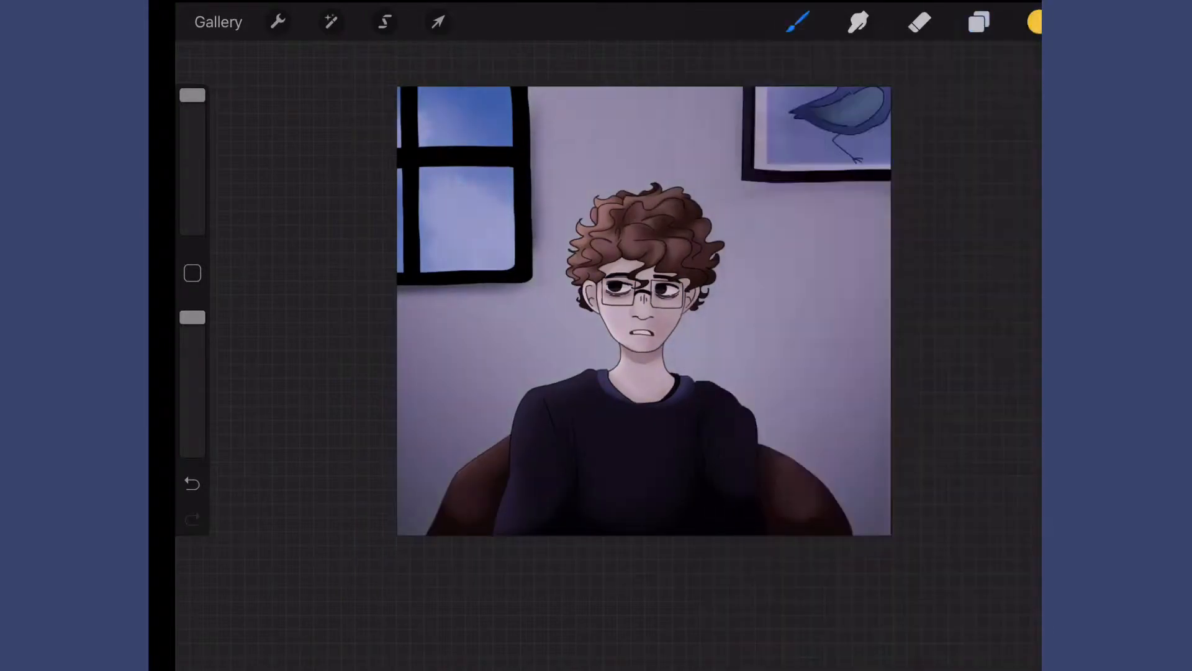
pyautogui.click(330, 21)
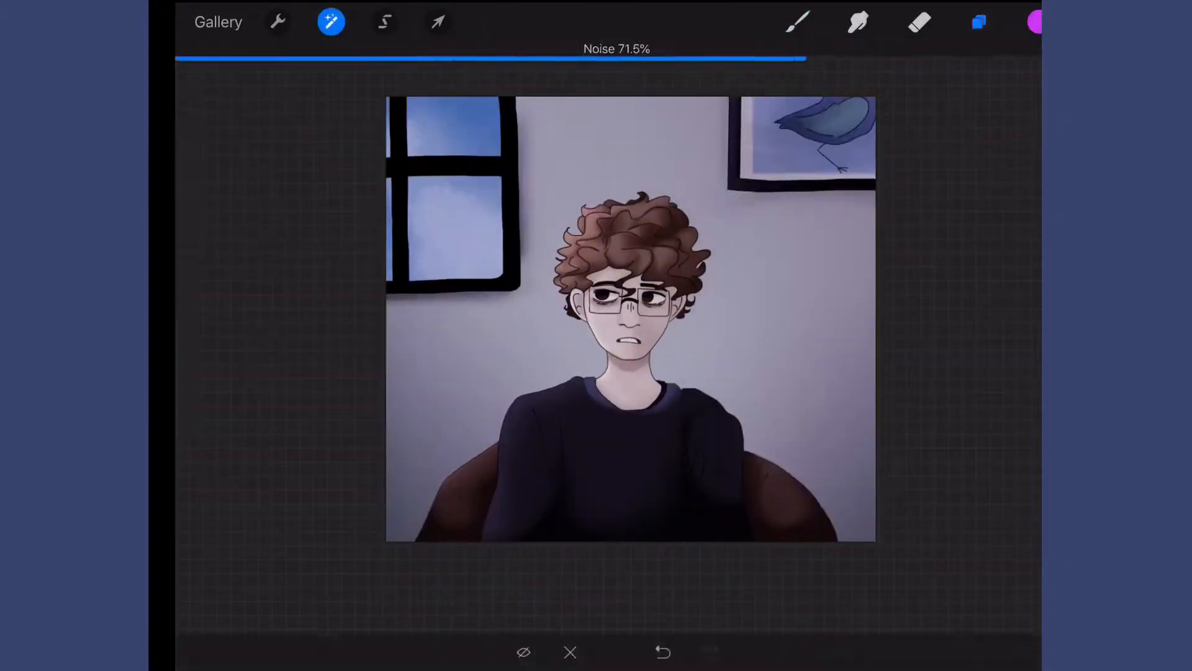
pyautogui.click(979, 21)
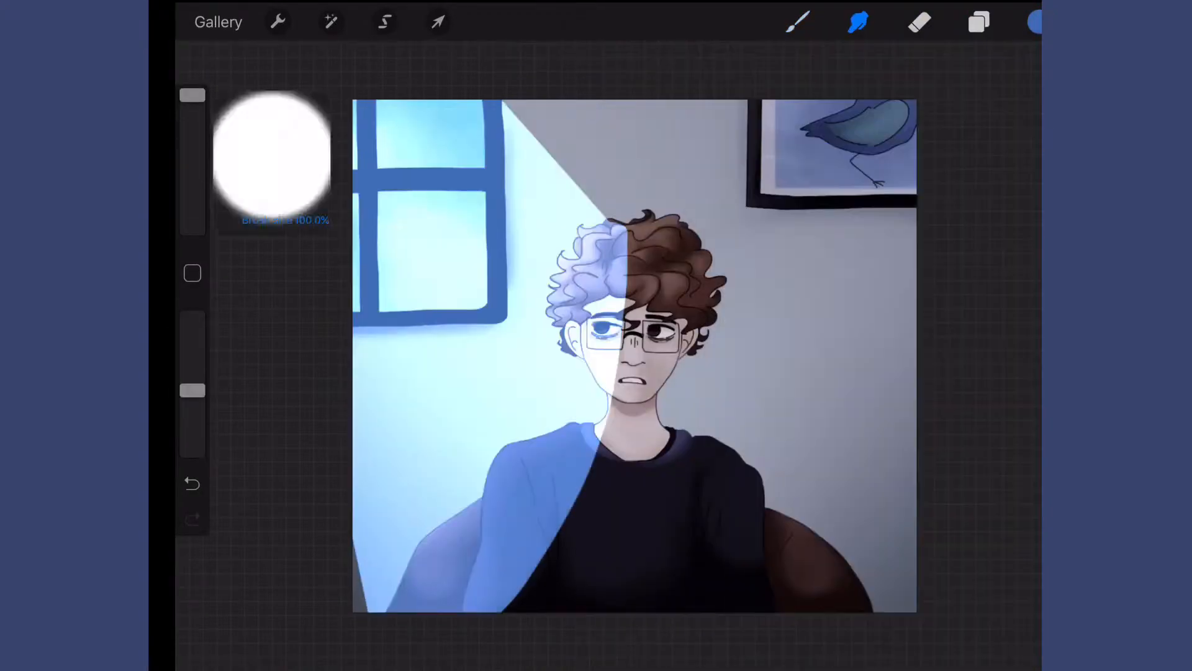
# Step: Paint a blue Multiply shadow down one side of the face and deepen shading in the hair and sweater
pyautogui.click(979, 21)
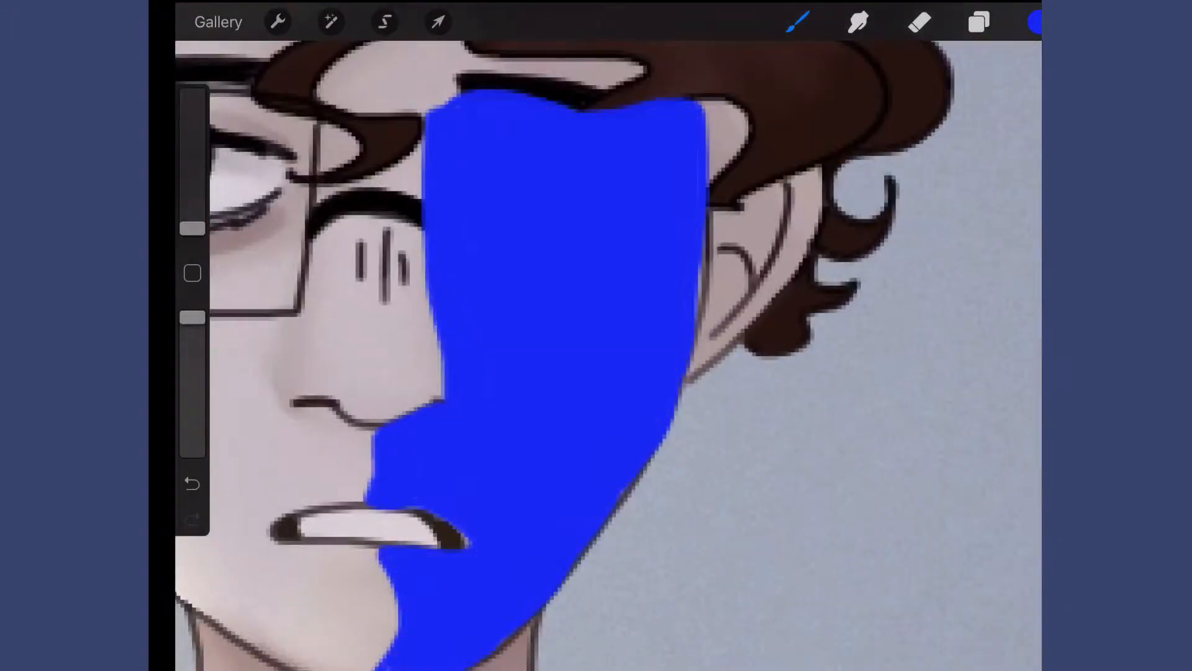
pyautogui.click(979, 21)
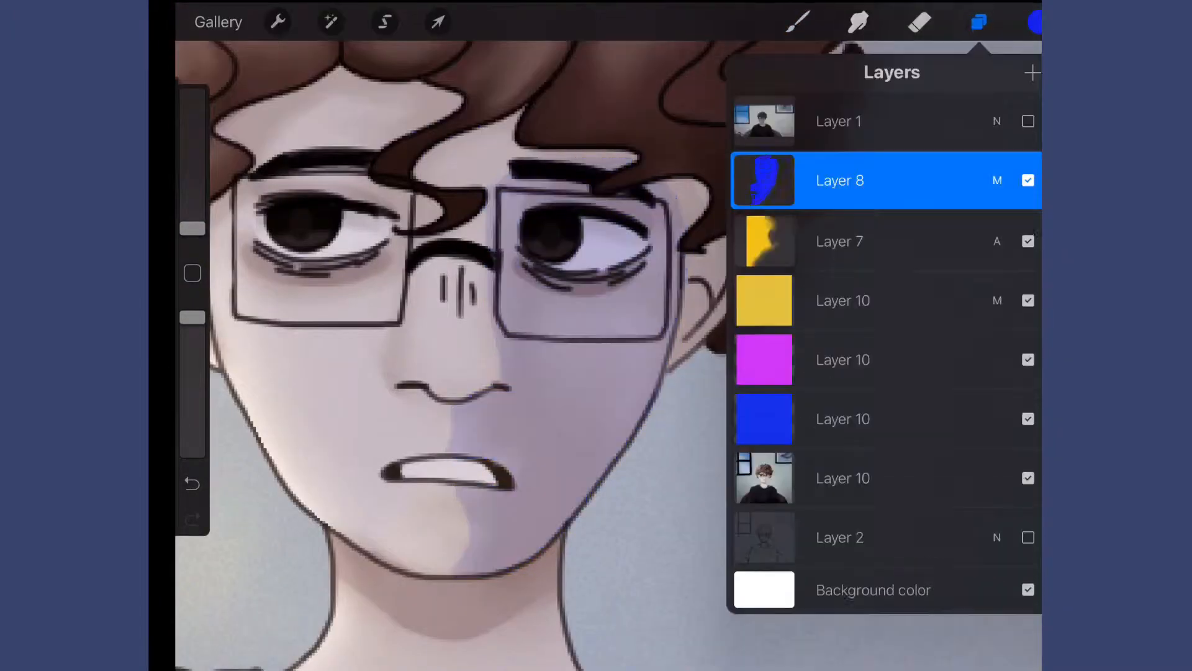
pyautogui.click(979, 21)
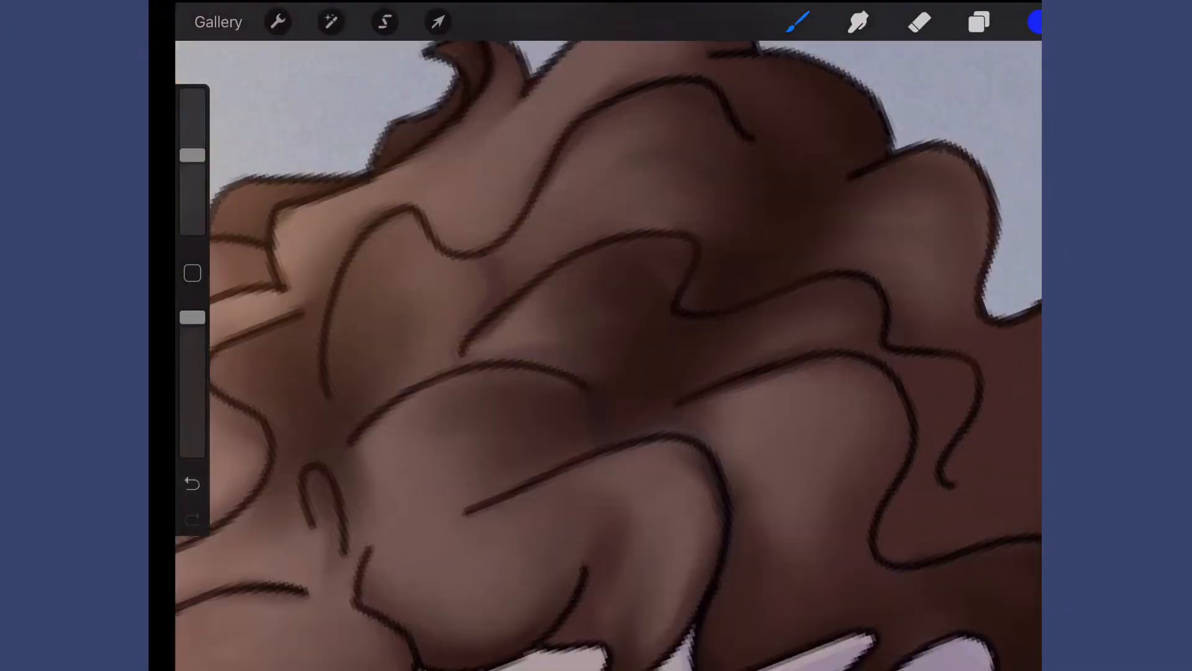
pyautogui.scroll(-3)
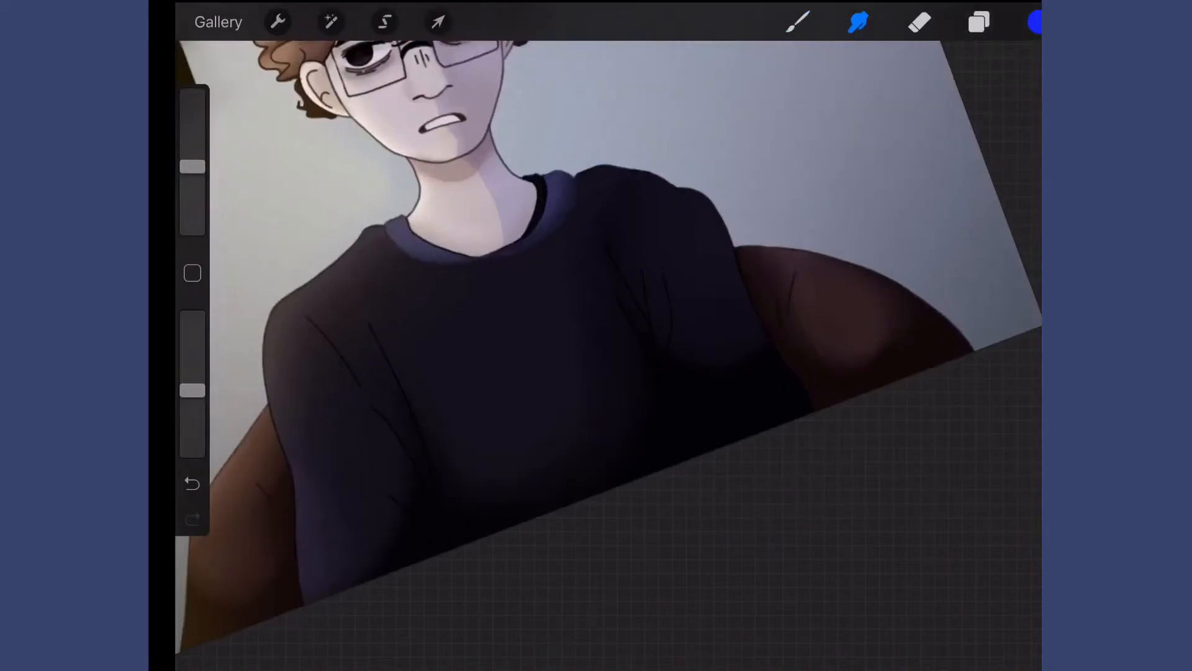
pyautogui.click(330, 21)
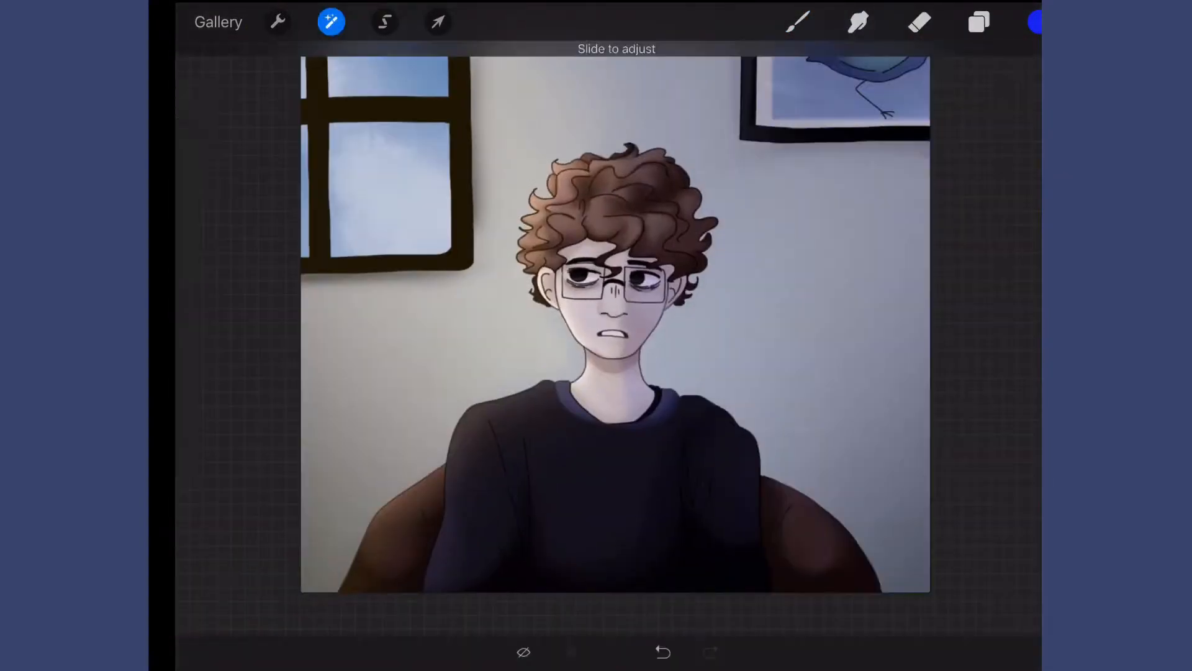
# Step: On a new layer, dab soft yellow light orbs beside the window and paint dark drips down the bird picture
pyautogui.click(798, 21)
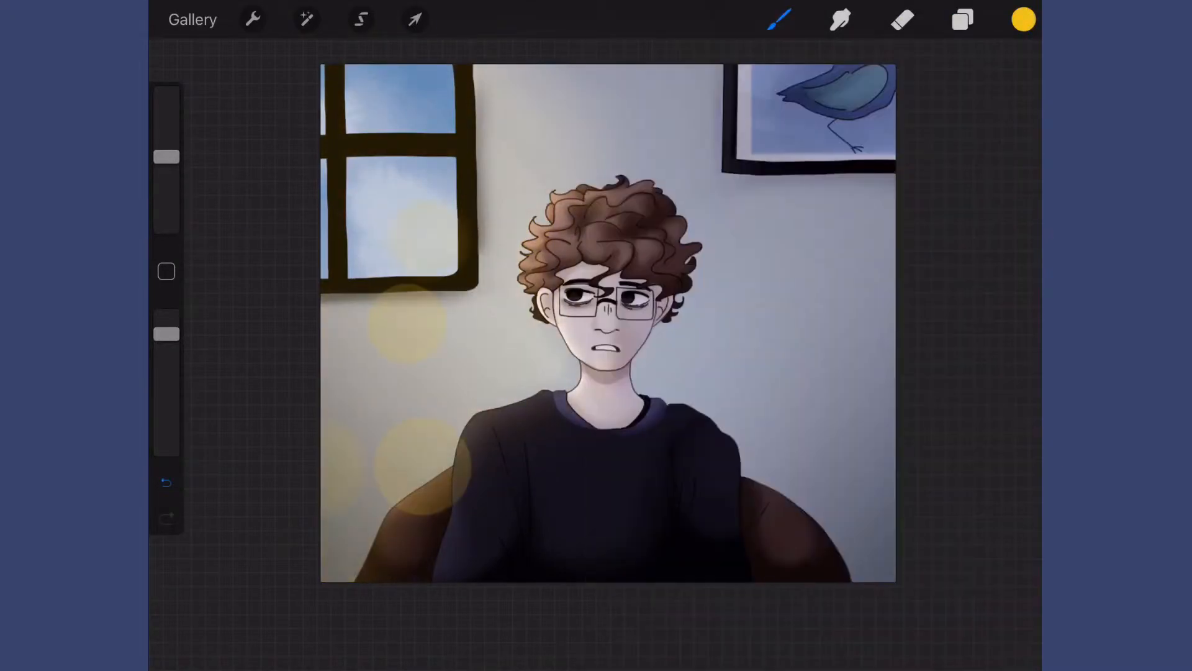
pyautogui.click(961, 19)
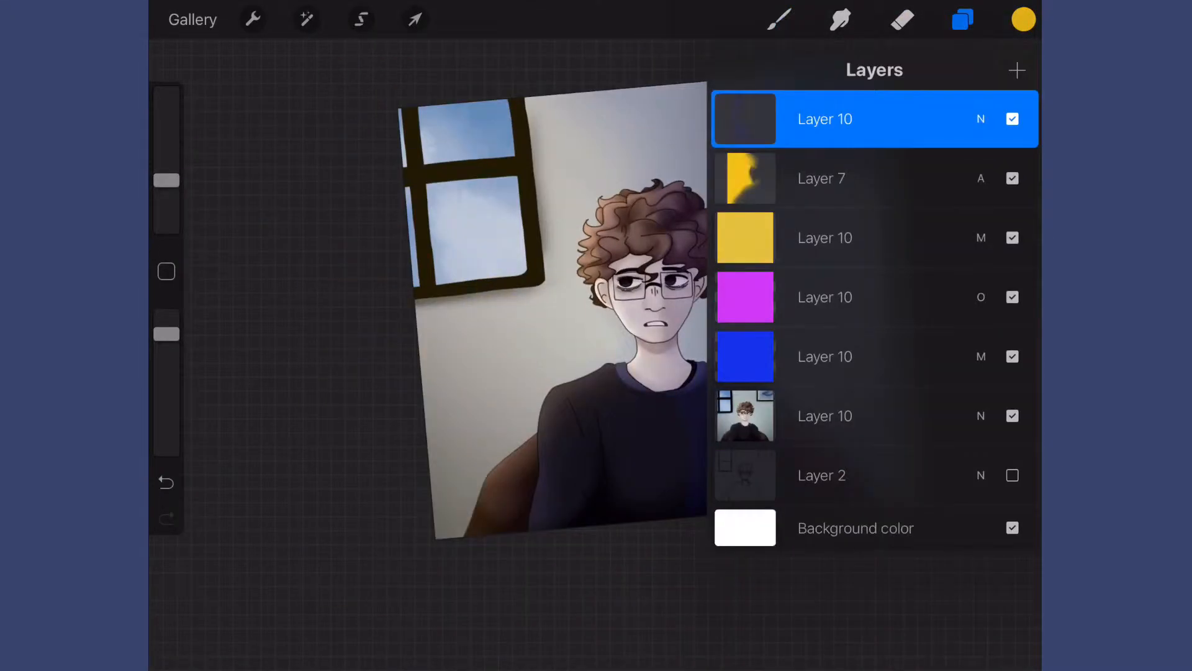
pyautogui.click(962, 18)
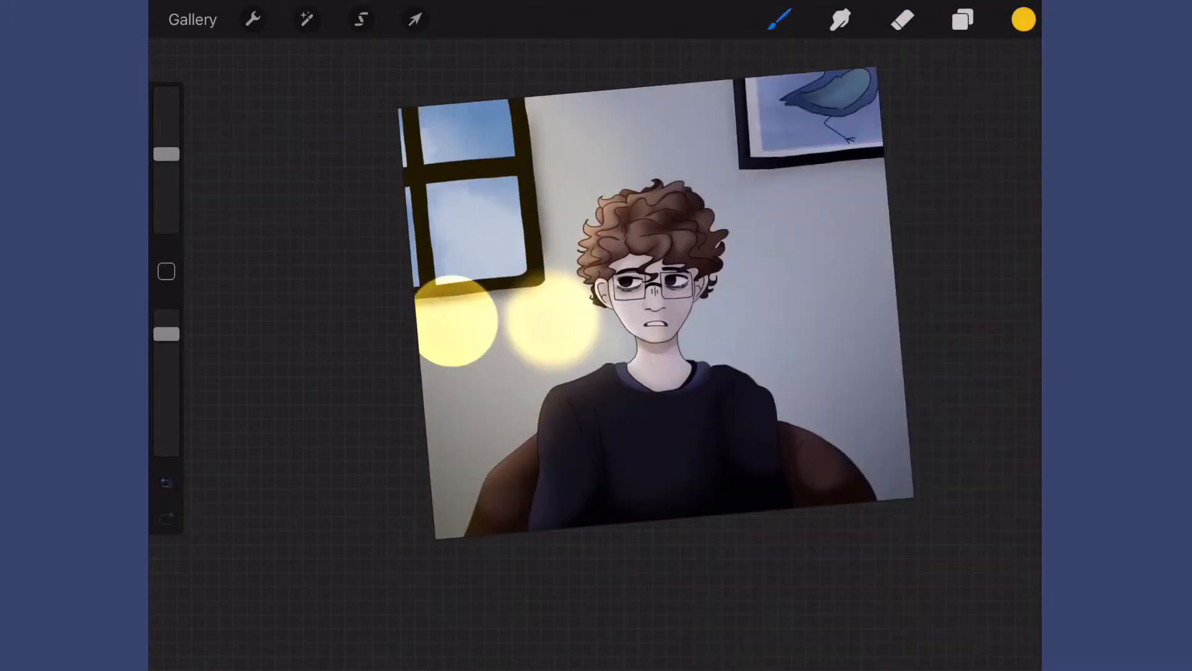
pyautogui.click(961, 19)
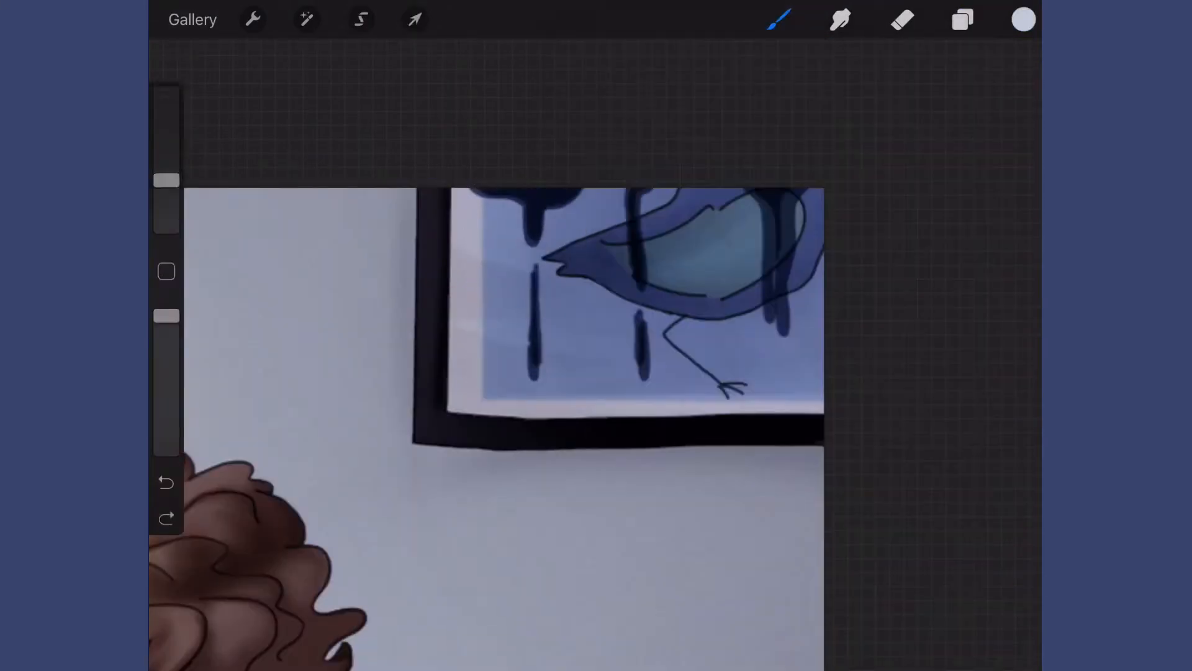
# Step: Motion-blur and smudge the drips, then write an 'SW' signature beside the neck on a Linear Burn layer
pyautogui.click(307, 19)
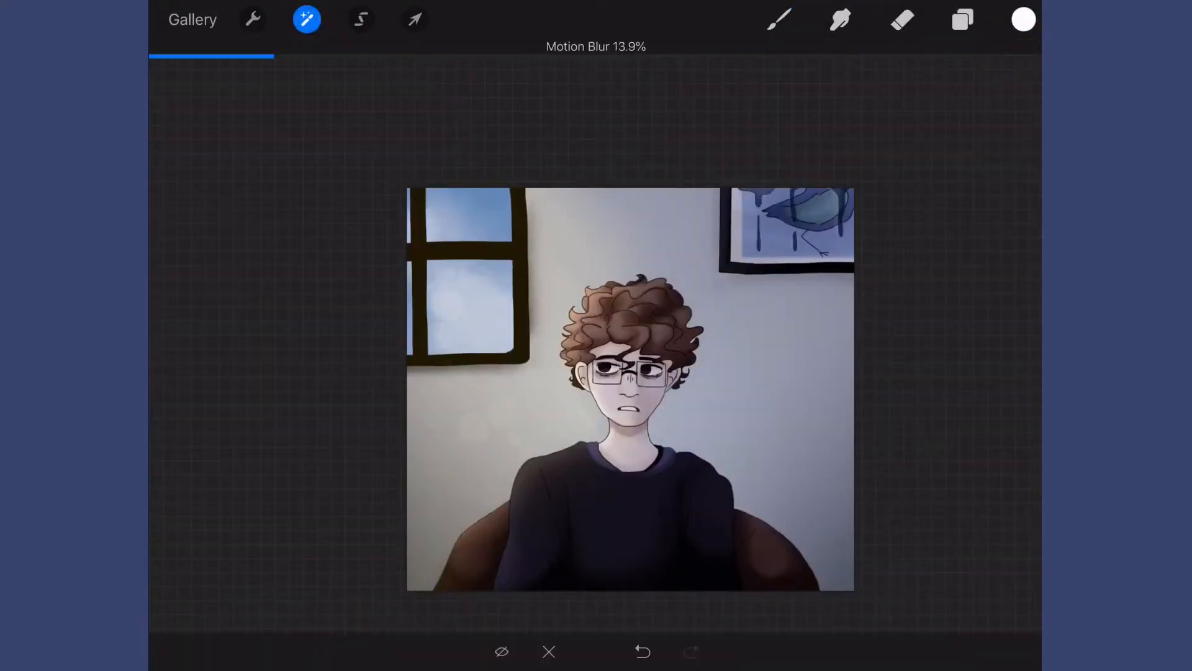
pyautogui.click(963, 18)
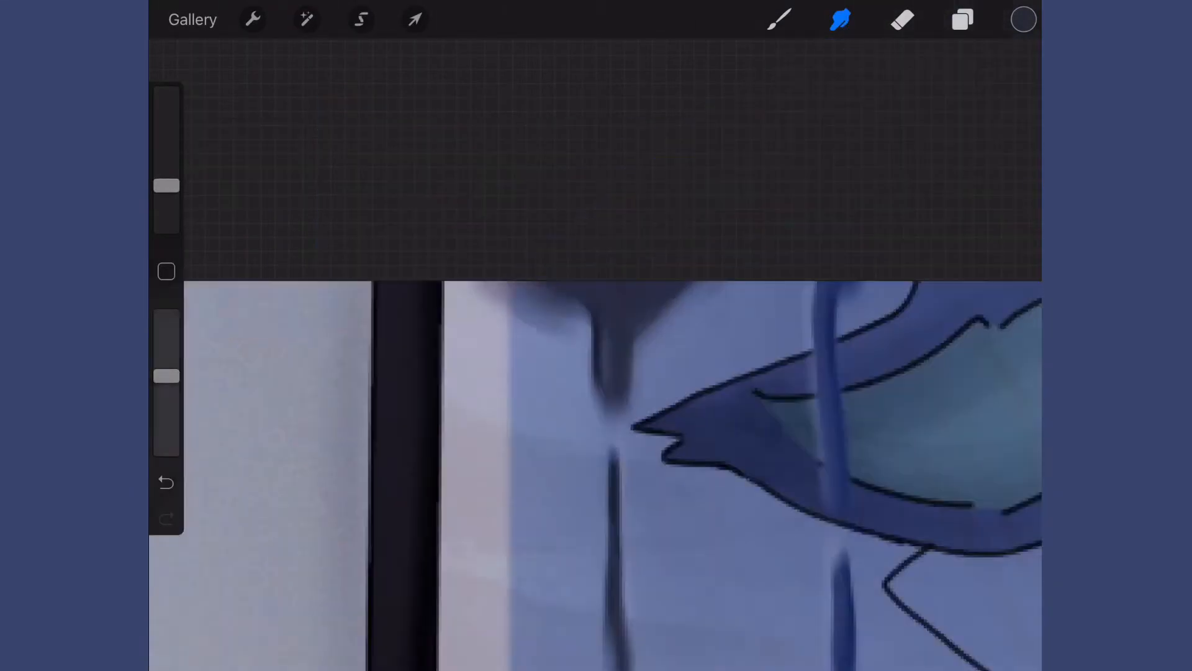
pyautogui.click(415, 18)
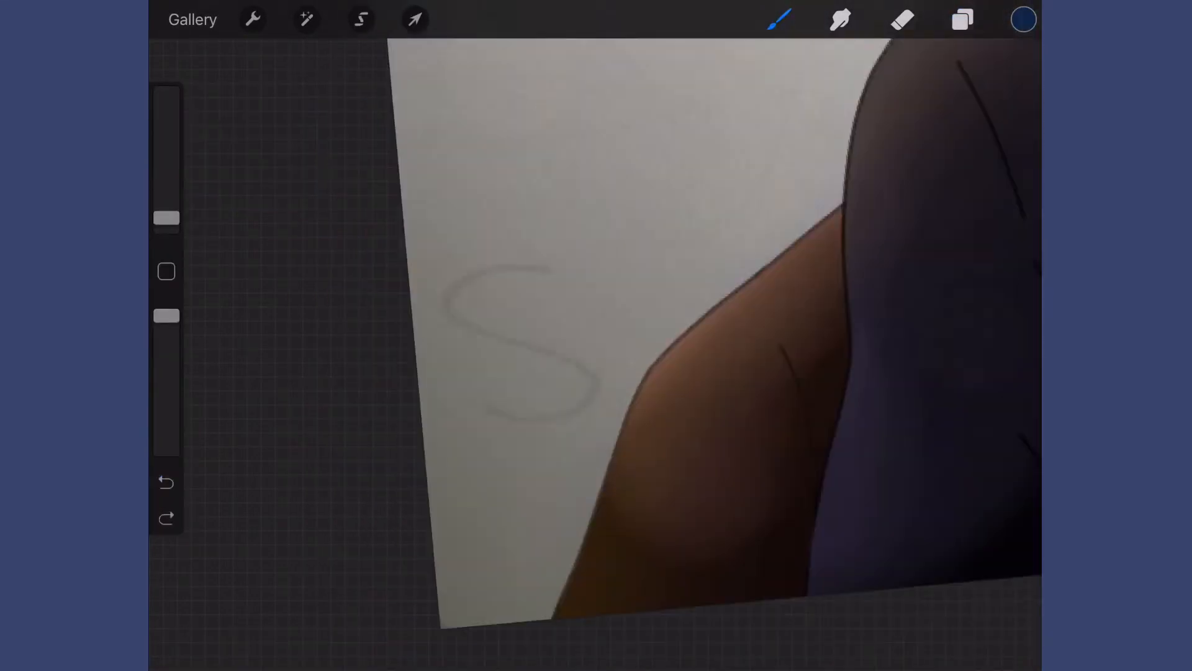
pyautogui.click(962, 19)
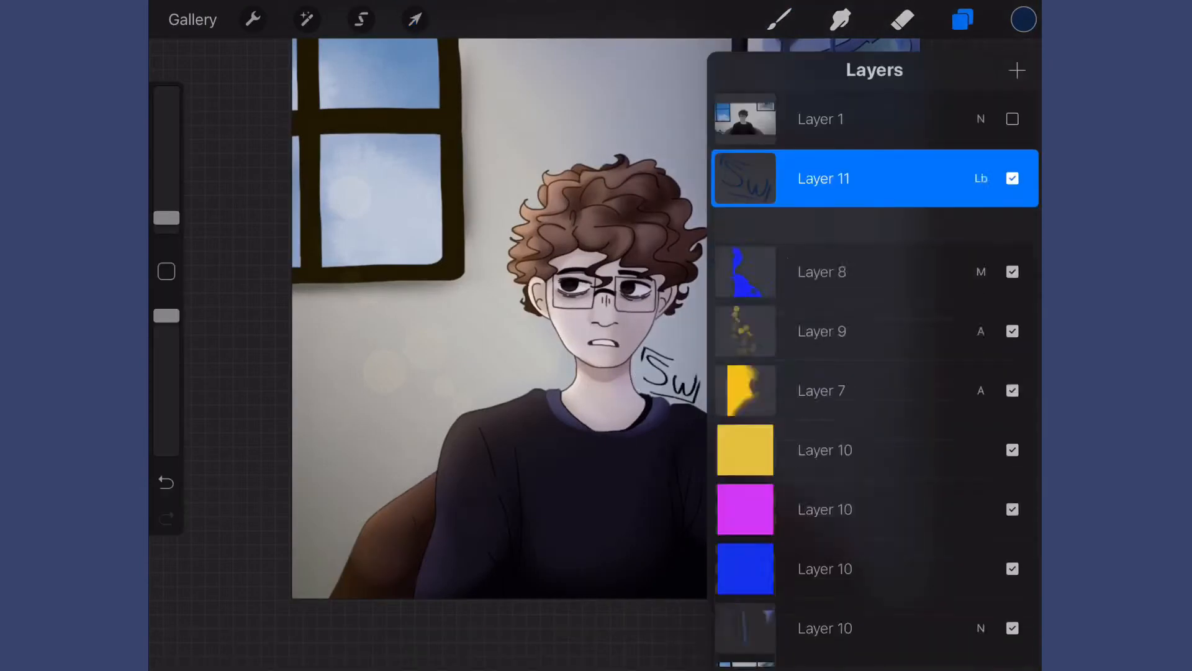